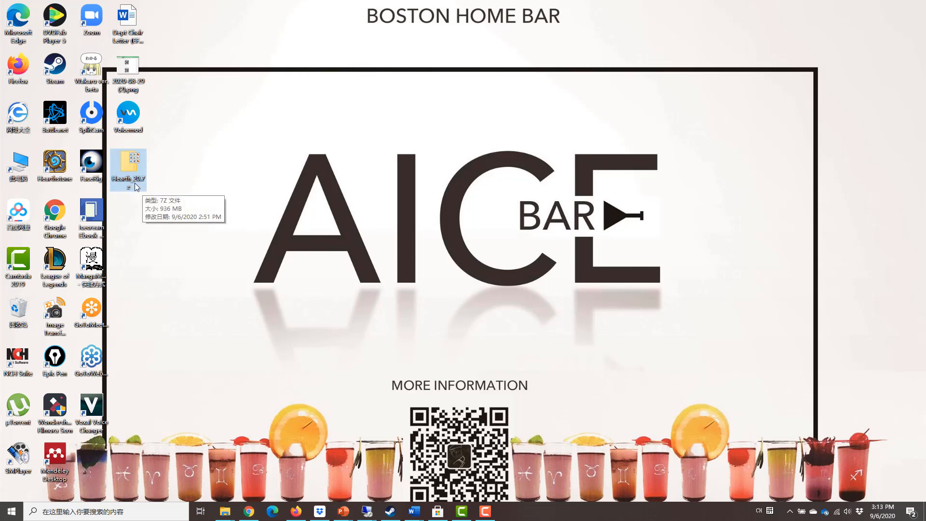
Extract Hearth_20.7z onto the desktop with 7-Zip's Extract files option
right_click(127, 168)
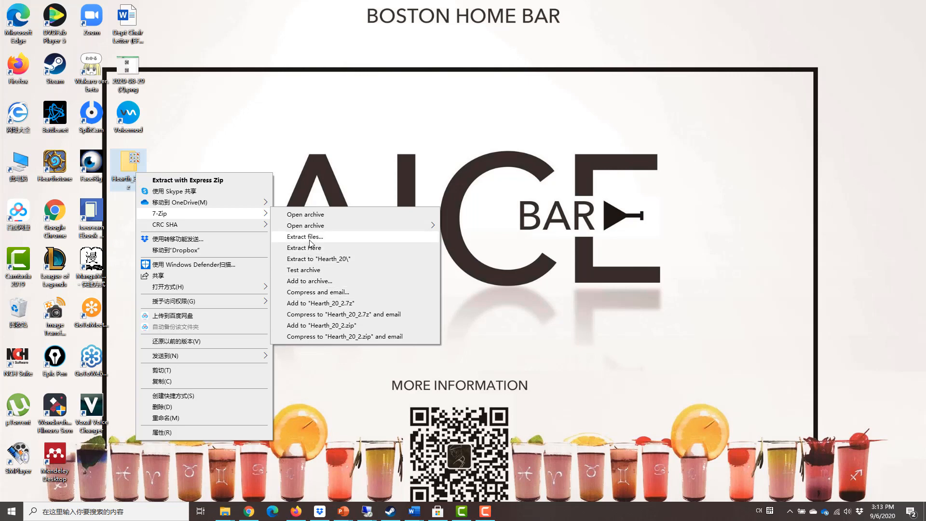
left_click(305, 237)
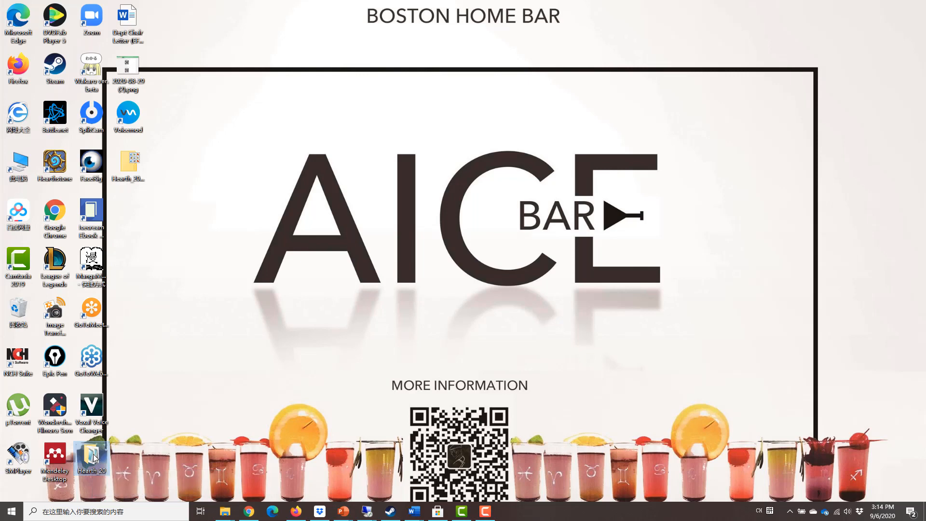
Open the extracted Hearth_20 folder and point out several of its .py source files
double_click(91, 458)
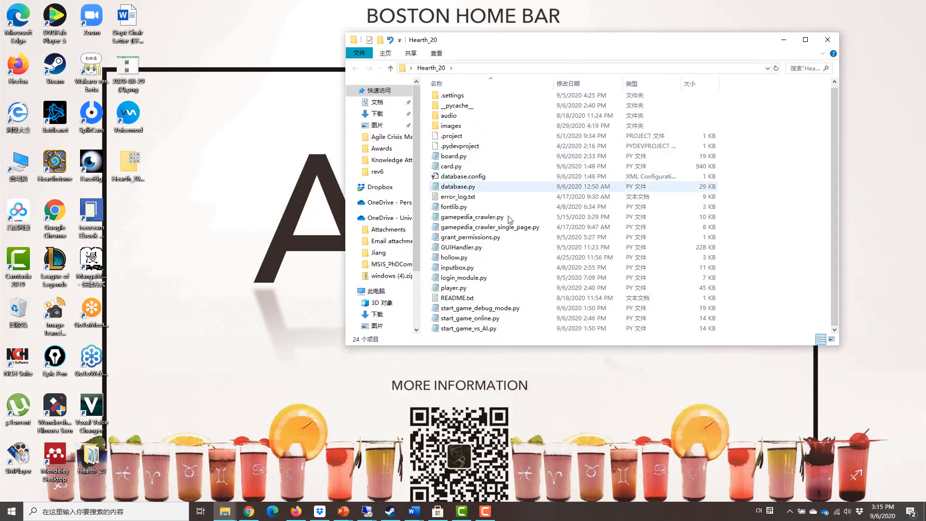
left_click(463, 278)
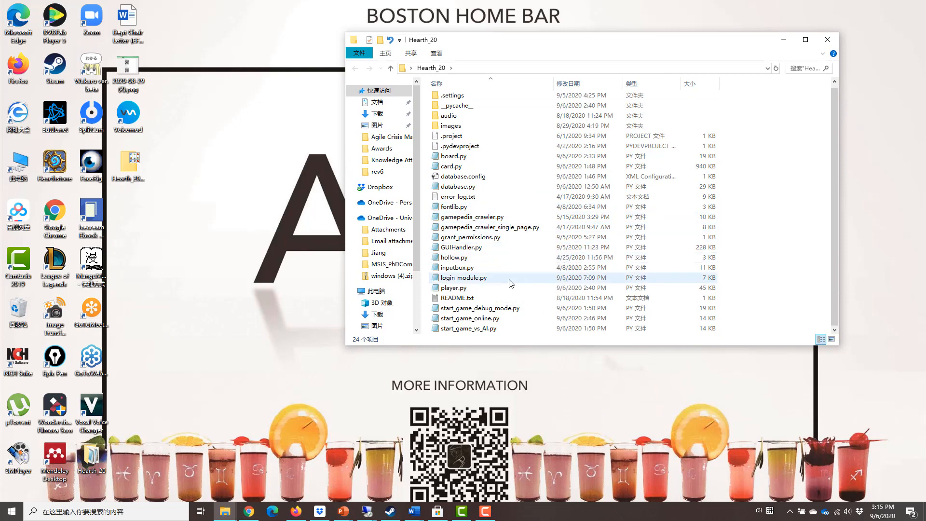
left_click(455, 268)
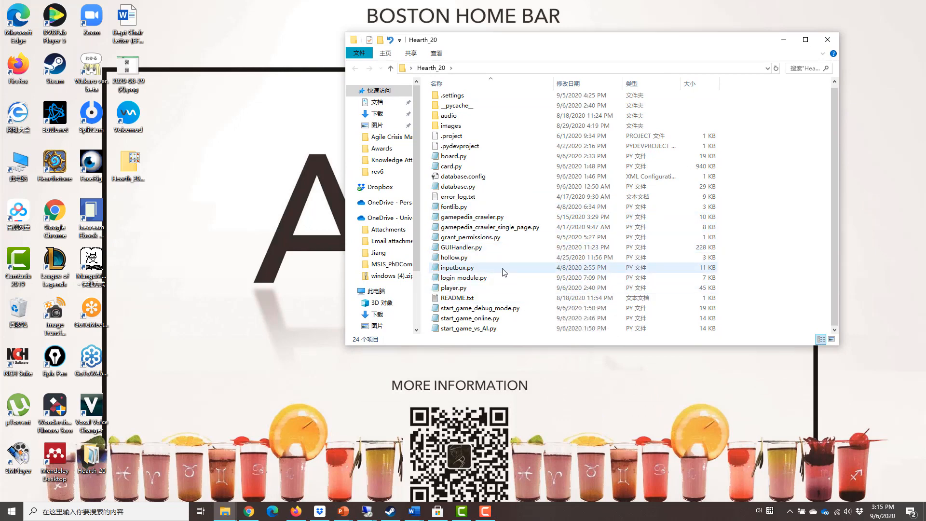
left_click(464, 278)
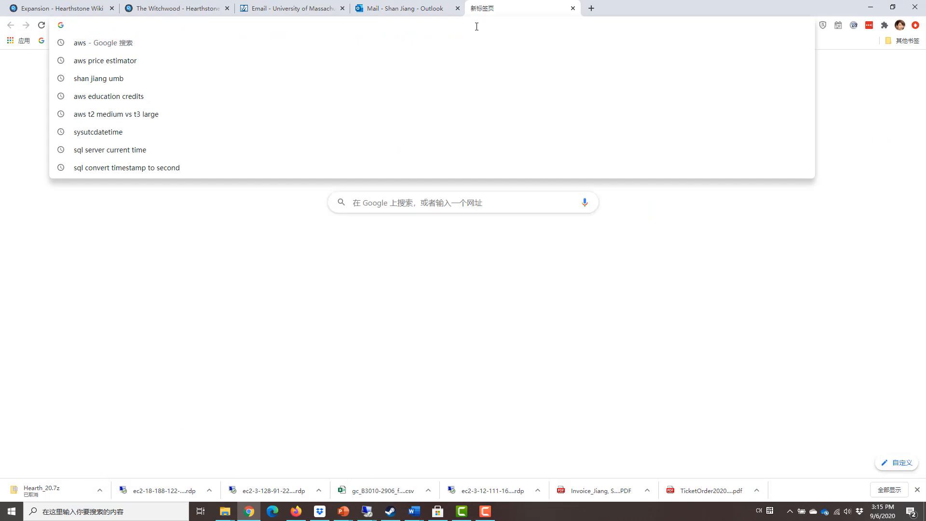
Search Google for python, reach python.org Downloads, and download the Python 3.8.5 installer
type("python")
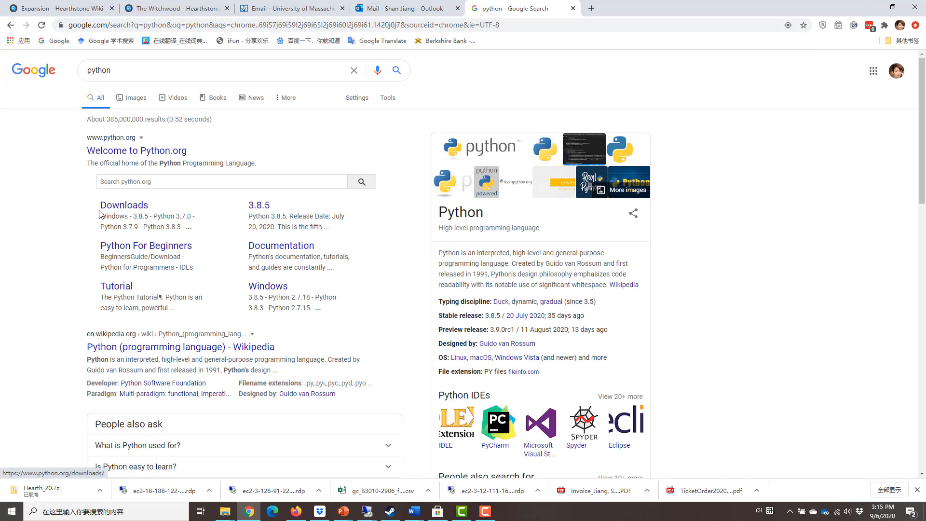
left_click(124, 205)
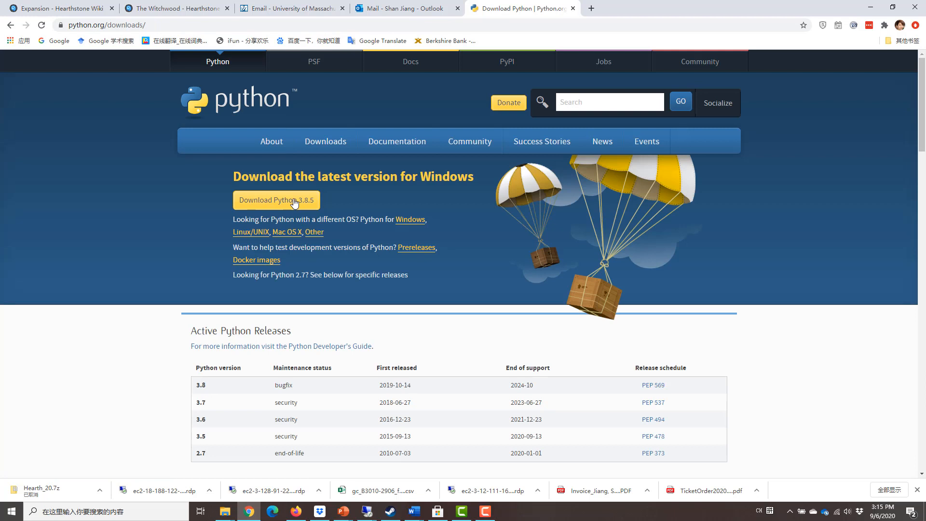
mouse_move(301, 207)
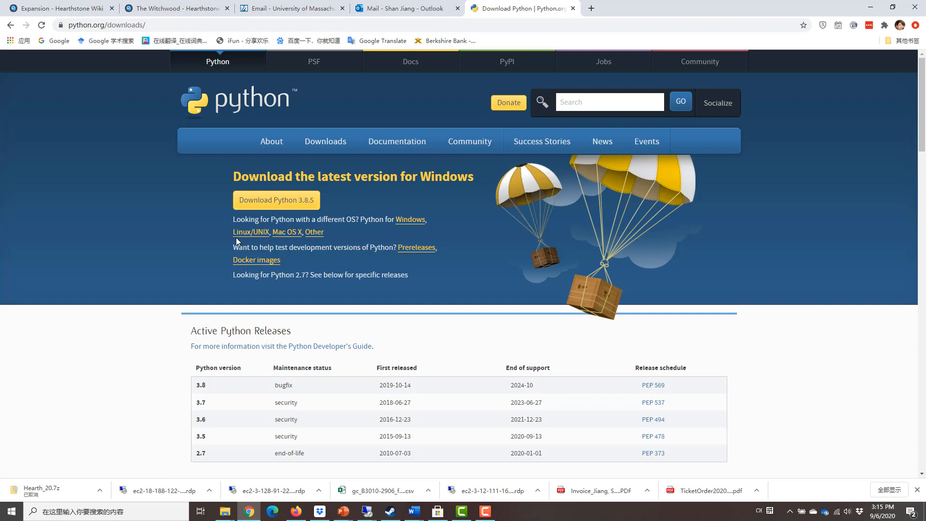
mouse_move(315, 238)
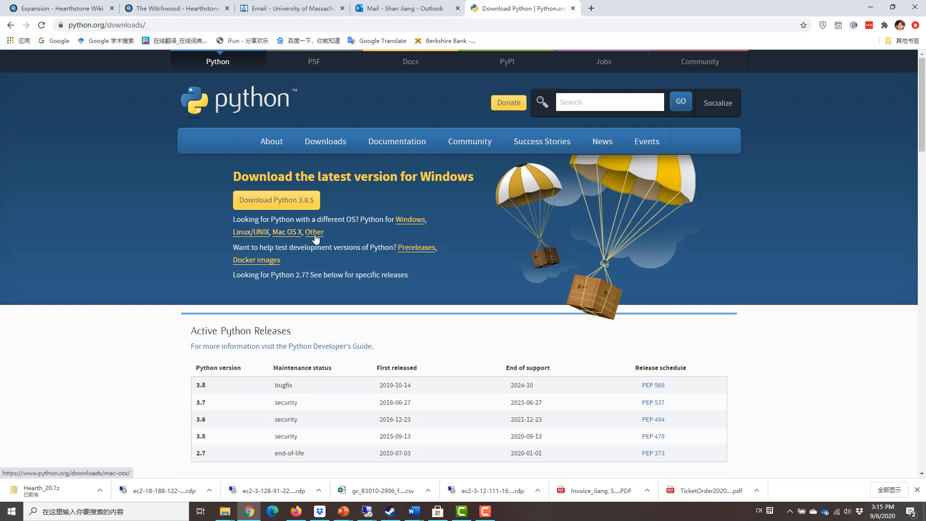
mouse_move(287, 237)
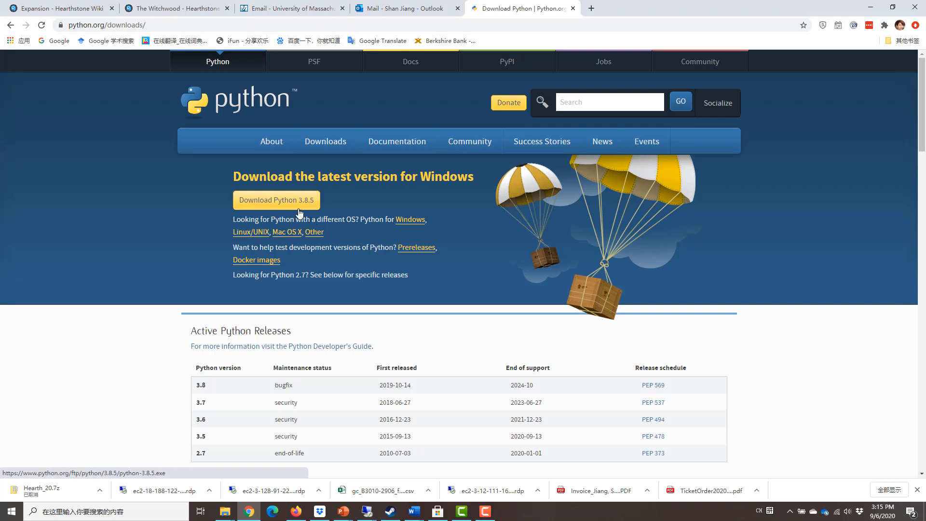
left_click(276, 200)
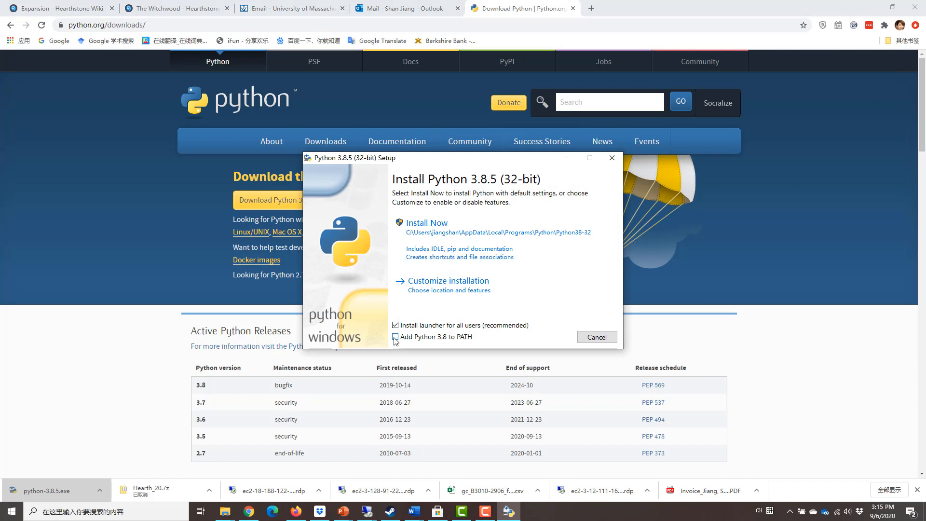
Tick 'Add Python 3.8 to PATH' and install Python 3.8.5 with Install Now
left_click(397, 337)
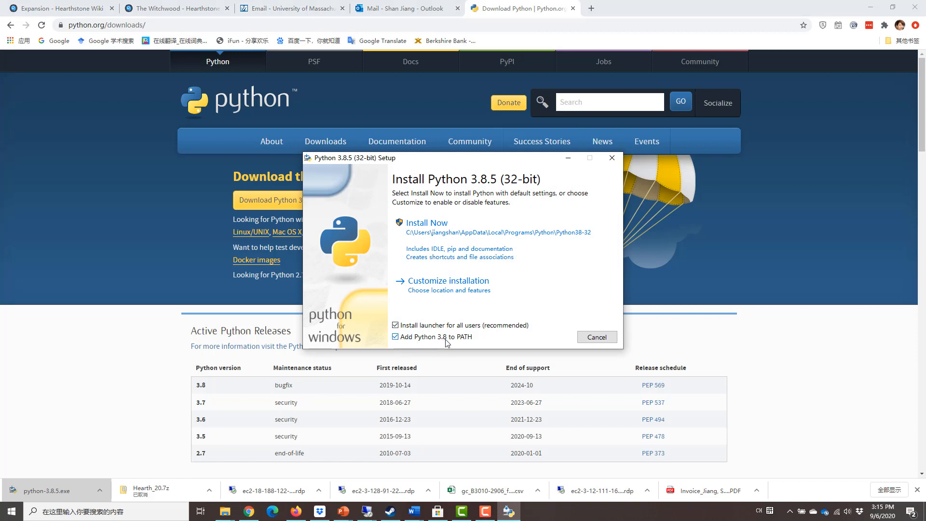
mouse_move(433, 345)
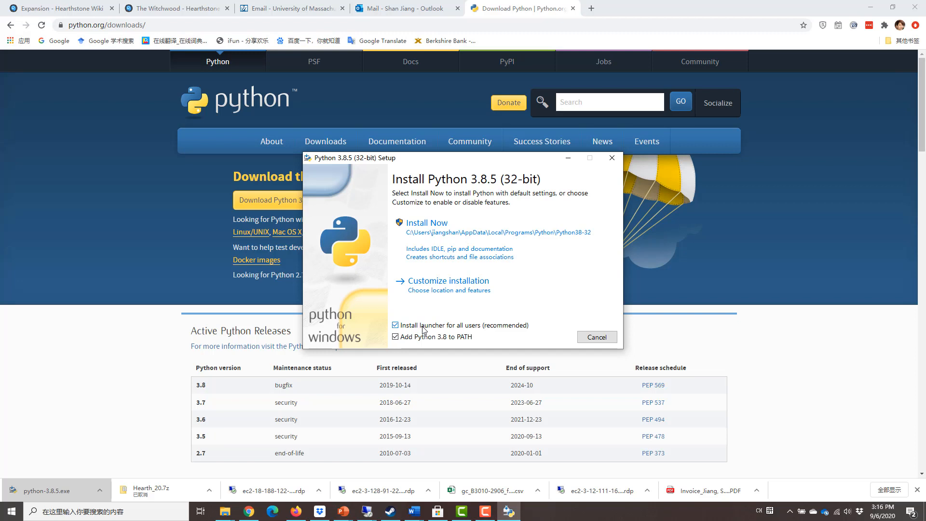
mouse_move(429, 311)
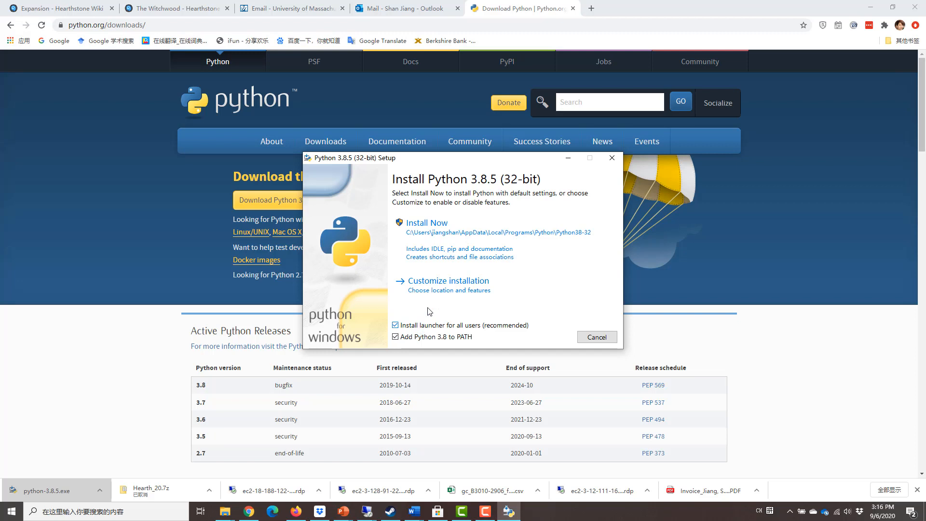
left_click(427, 223)
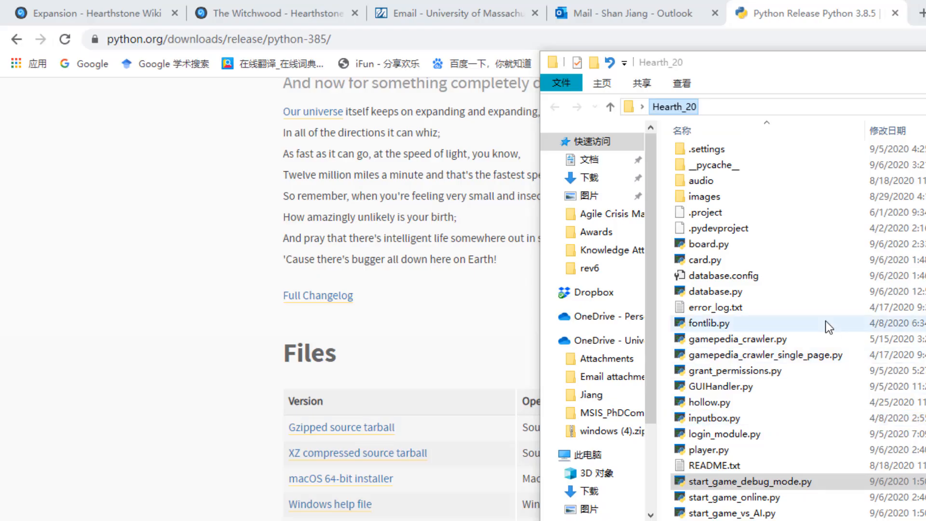
left_click(718, 228)
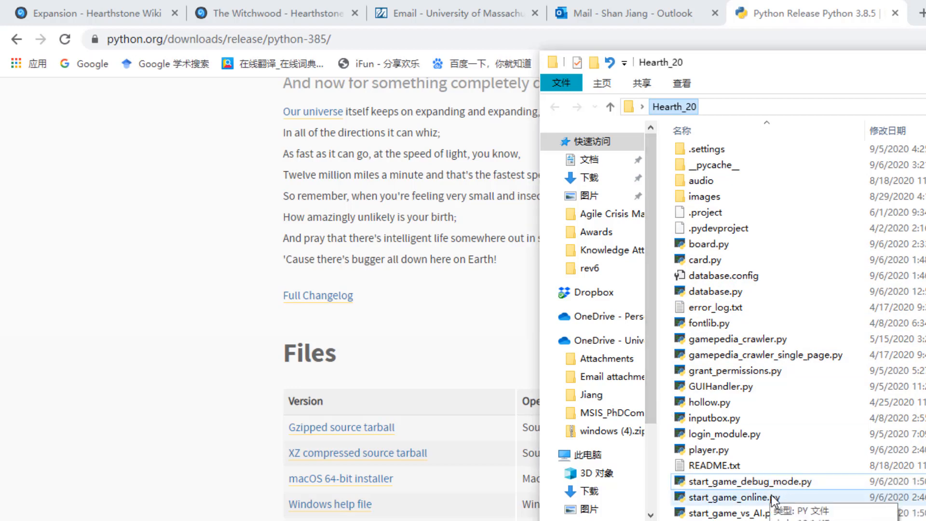
left_click(750, 481)
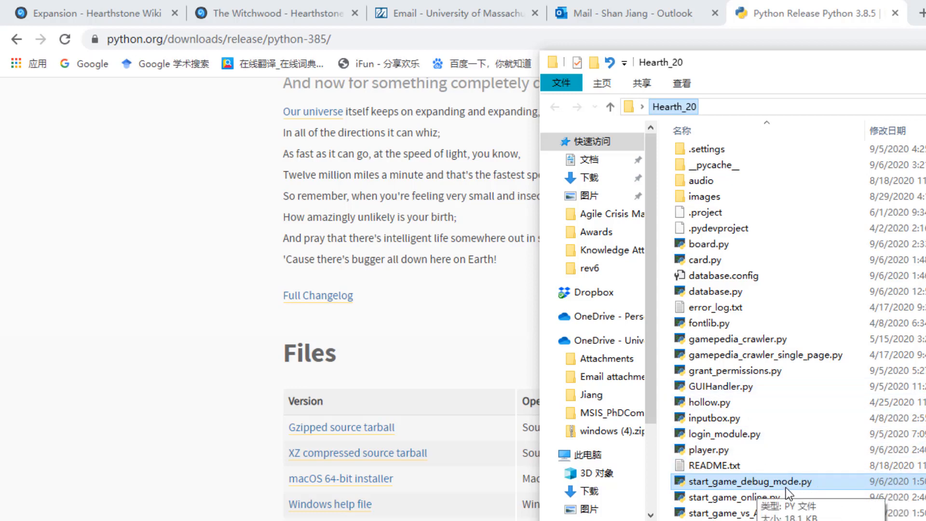
mouse_move(789, 495)
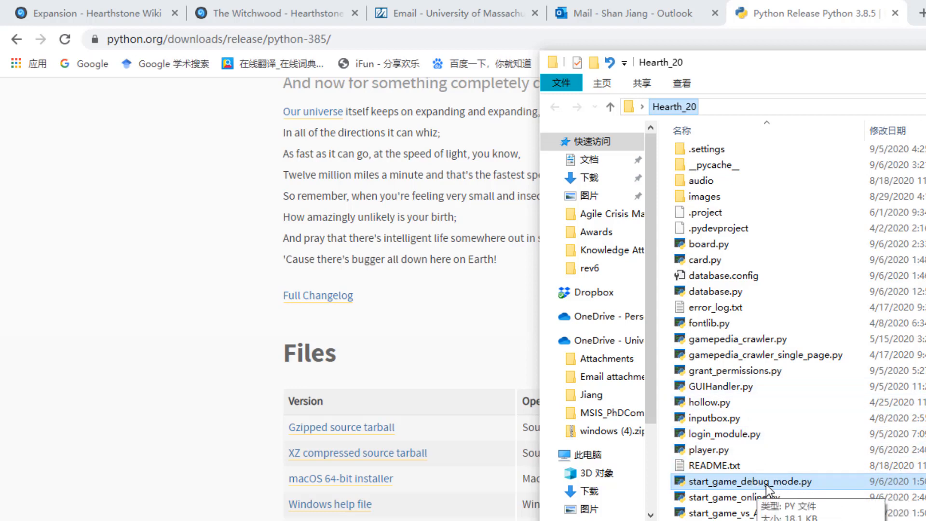
mouse_move(762, 112)
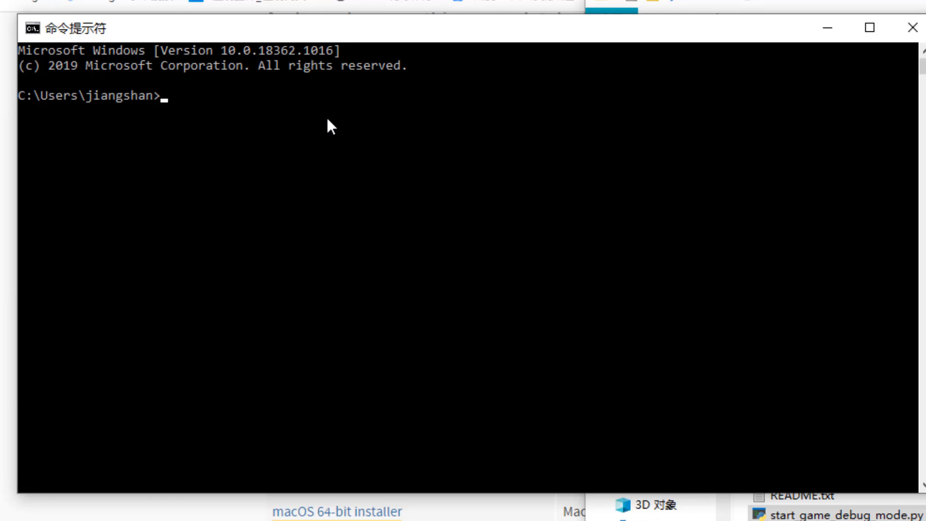
cd to C:\Users\jiangshan\Desktop\Hearth_20 and run python start_game_debug_mode.py
type("cd")
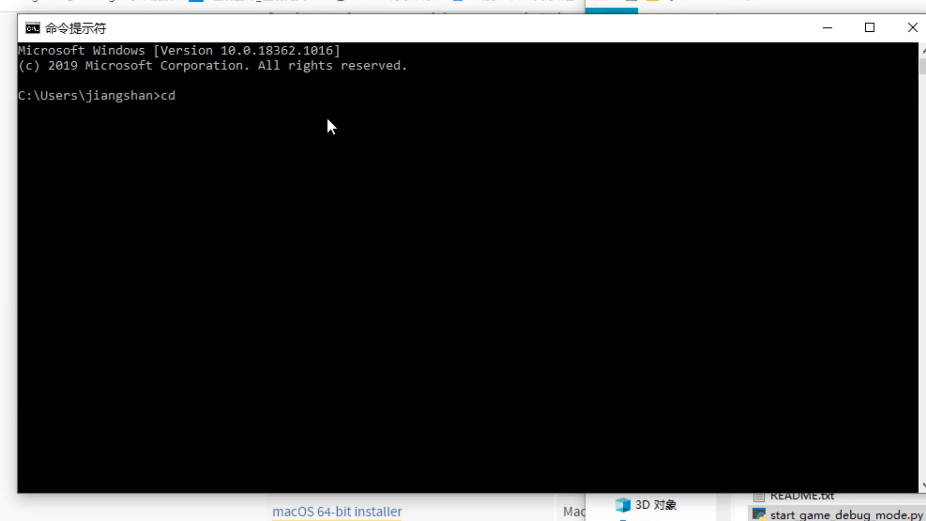
mouse_move(203, 97)
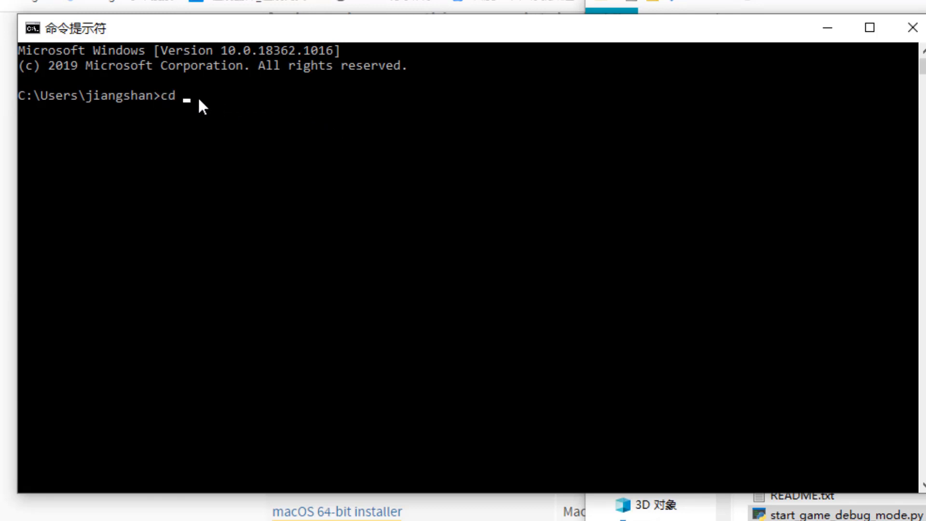
type("C:\\Users\\jiangshan\\Desktop\\Hearth_20")
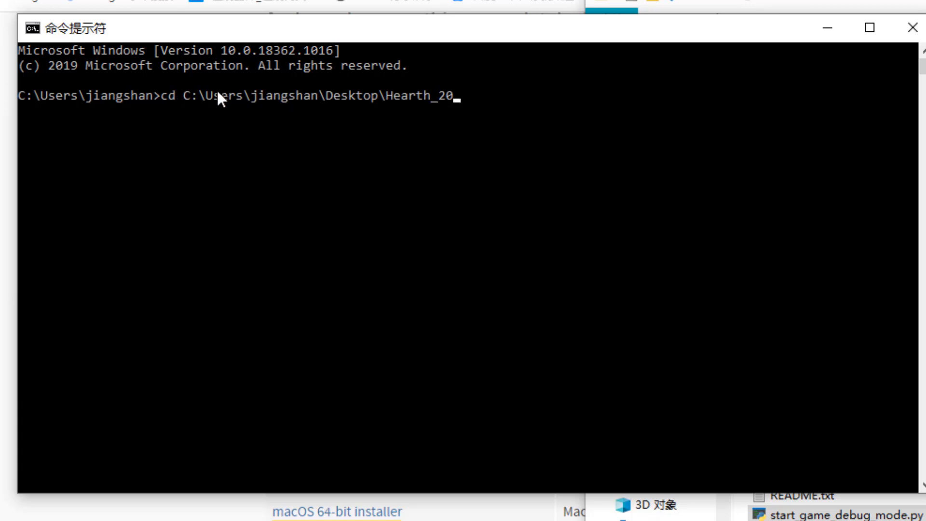
mouse_move(466, 105)
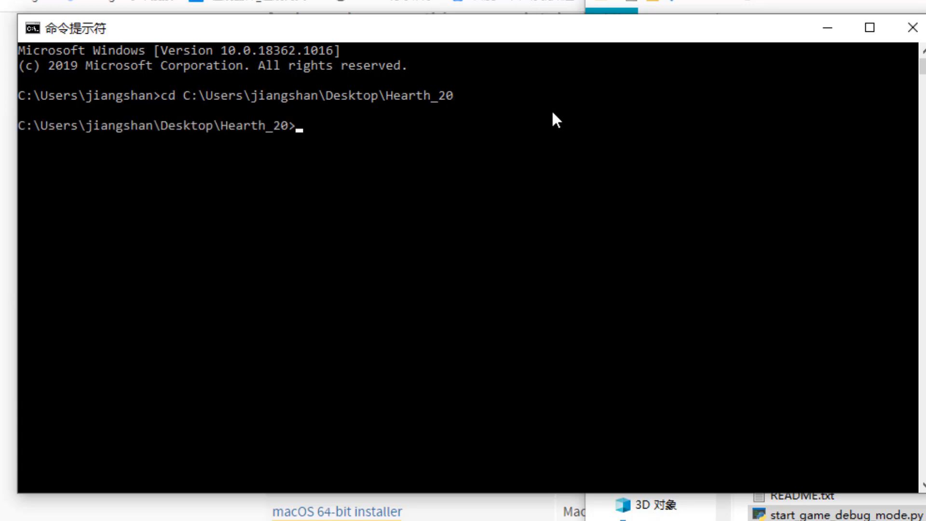
mouse_move(172, 109)
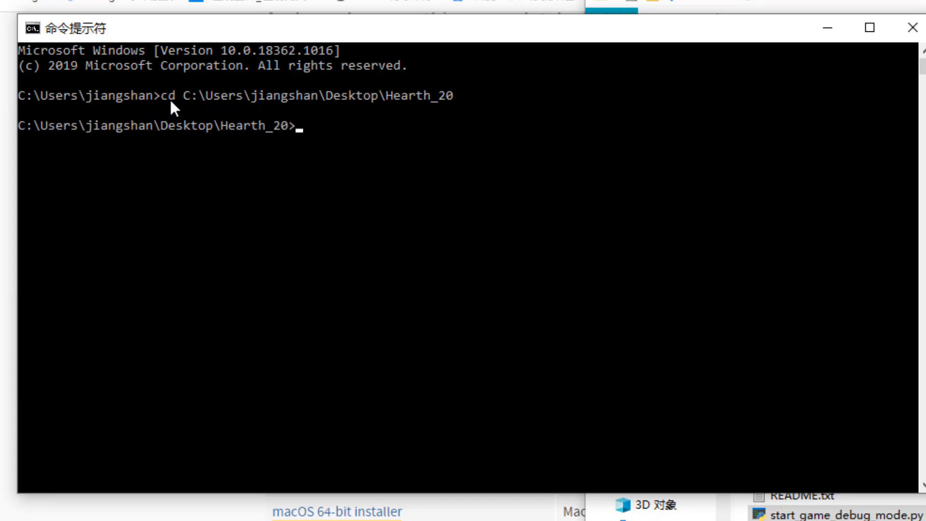
mouse_move(64, 135)
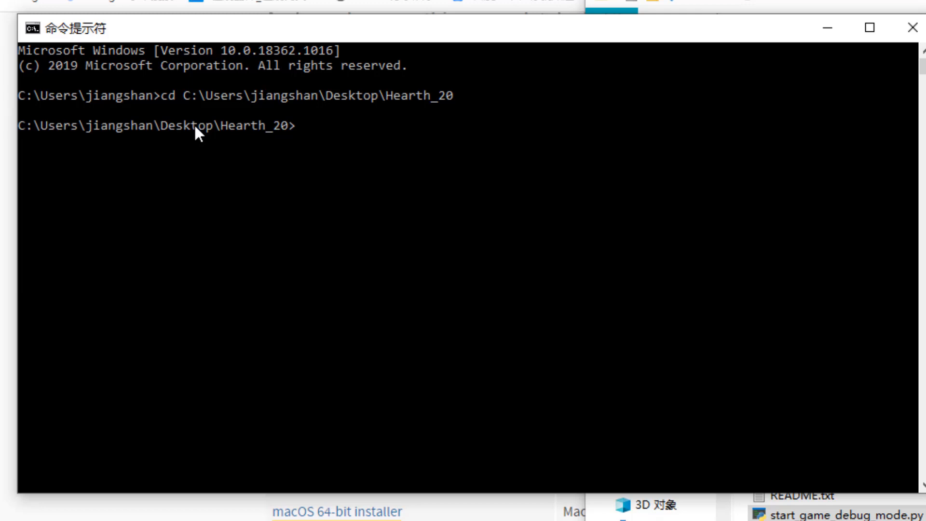
mouse_move(296, 136)
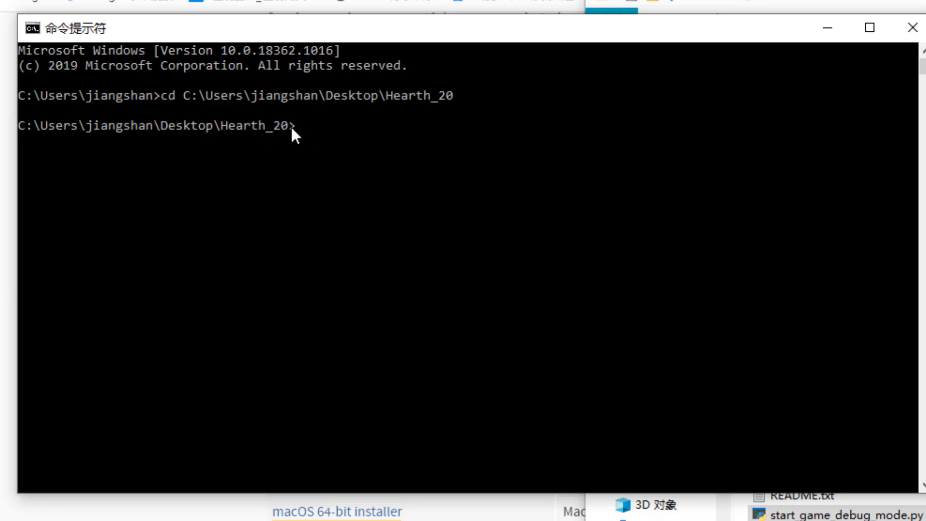
mouse_move(311, 130)
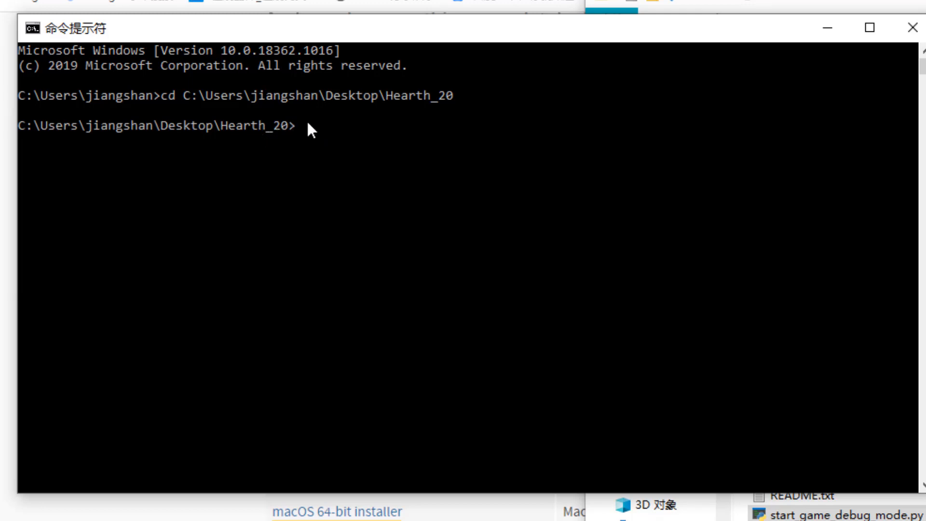
mouse_move(371, 173)
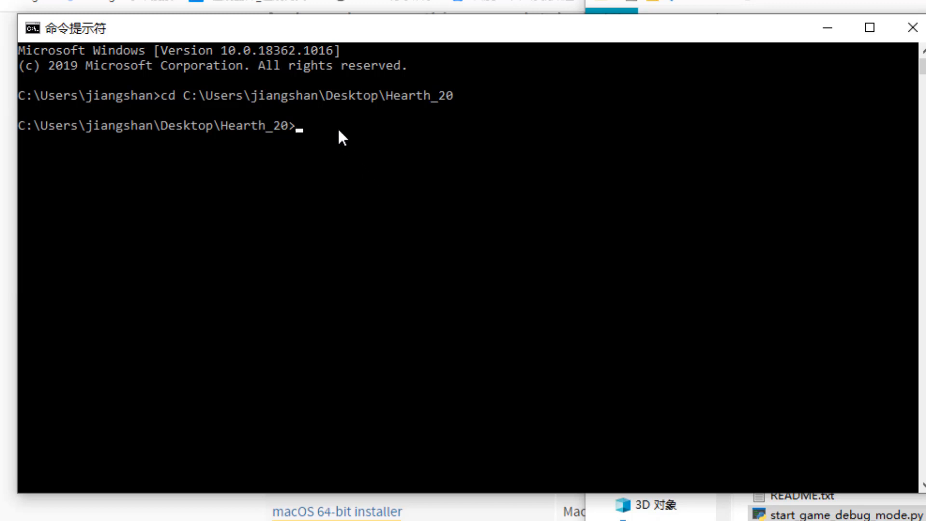
type("python")
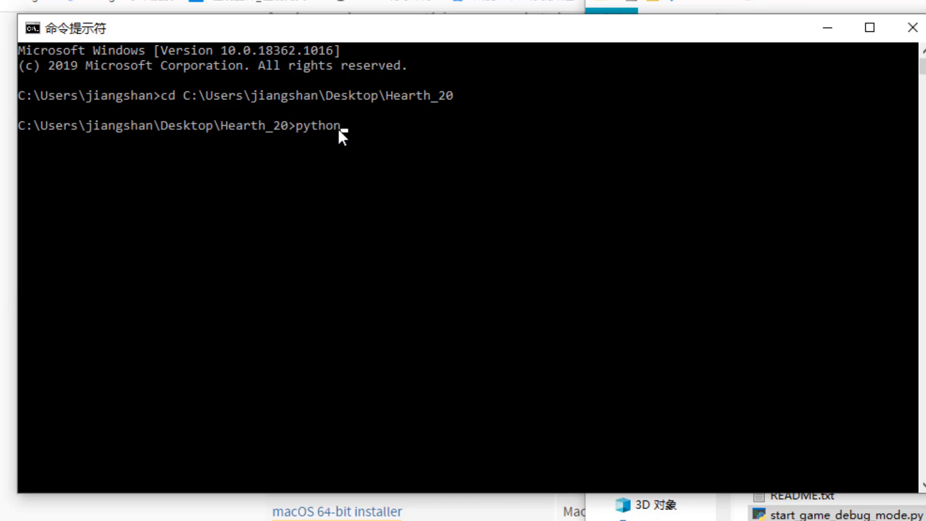
type("start")
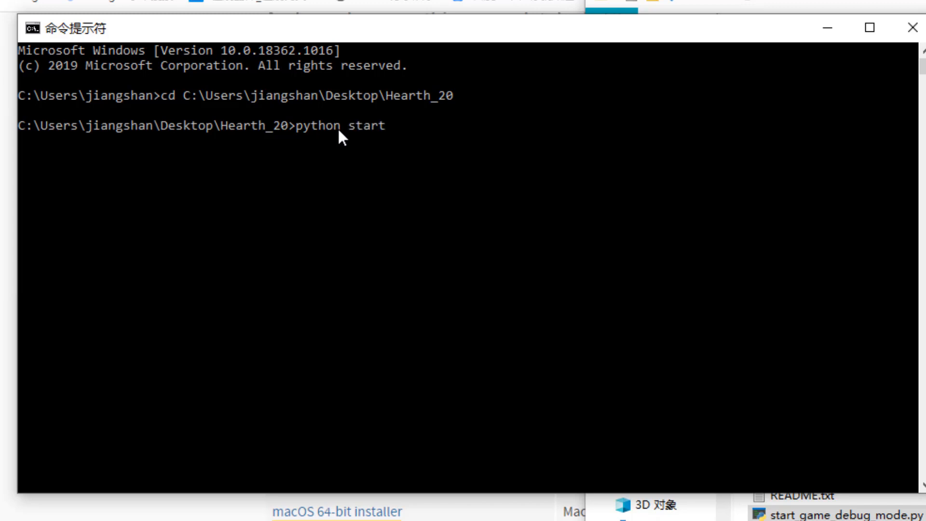
type("_game")
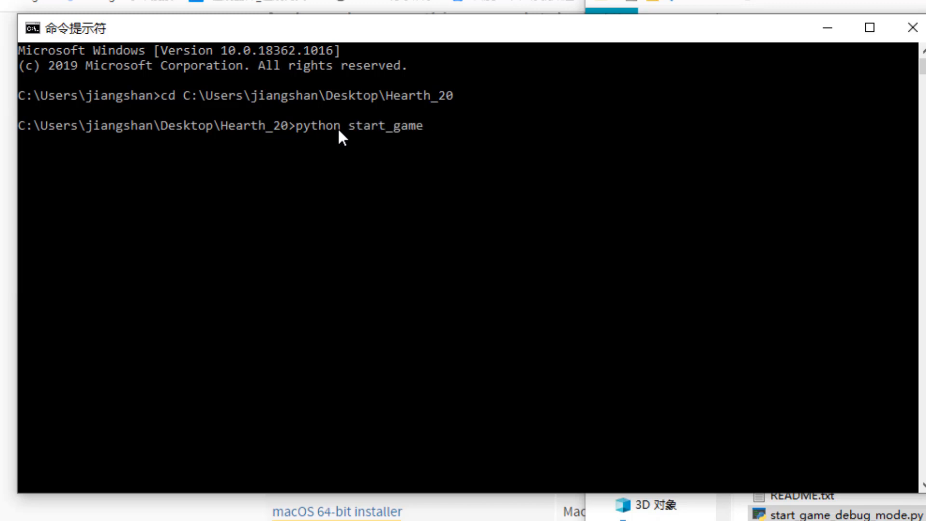
type("_debu")
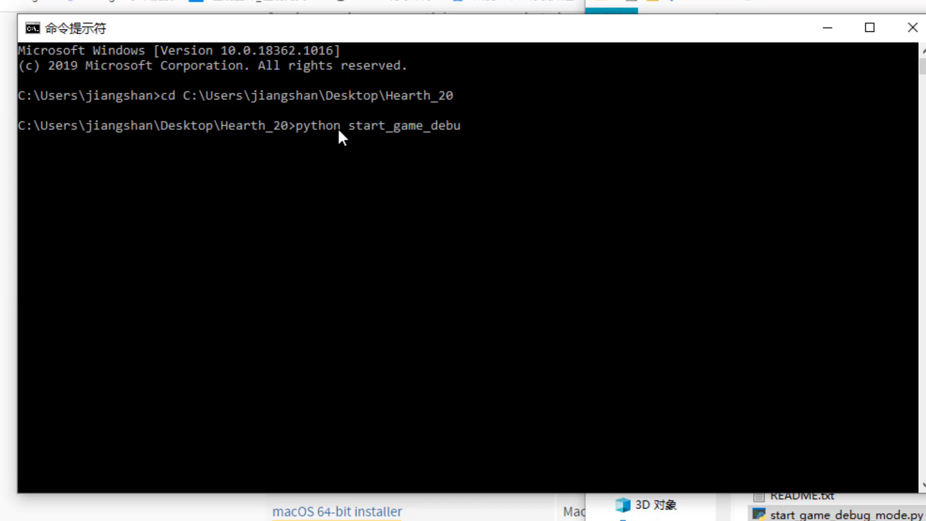
type("g_mode")
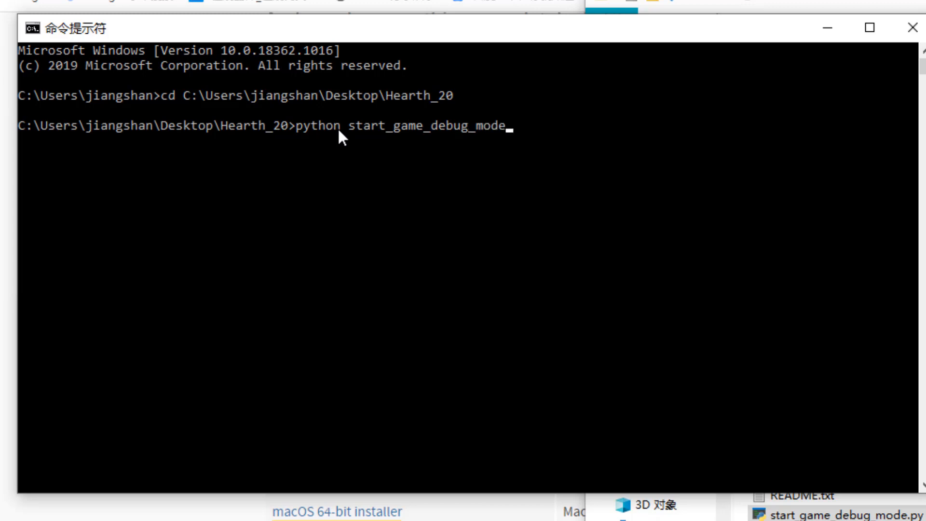
type(".py")
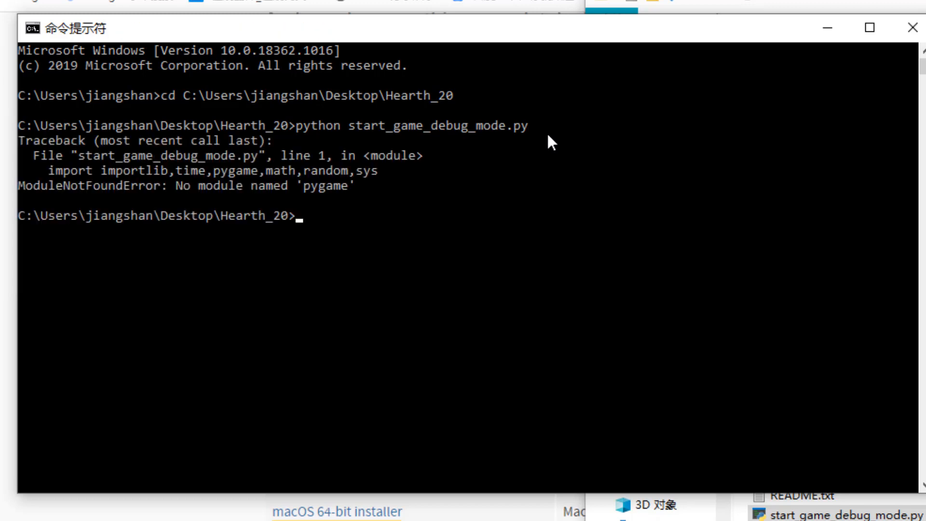
mouse_move(394, 182)
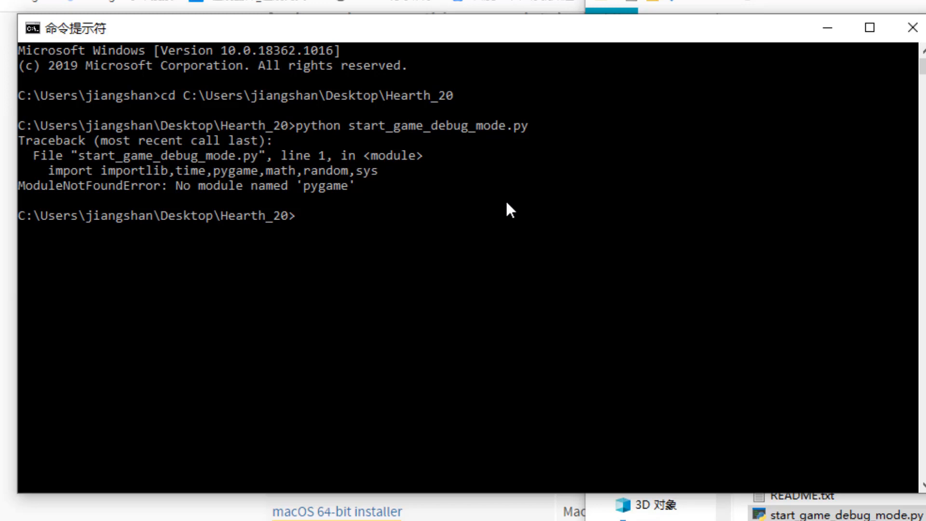
mouse_move(274, 166)
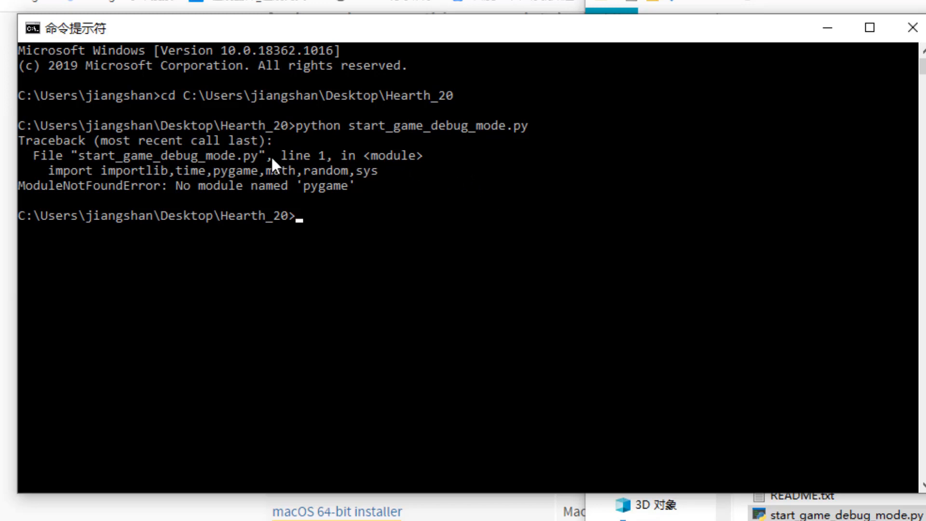
mouse_move(171, 167)
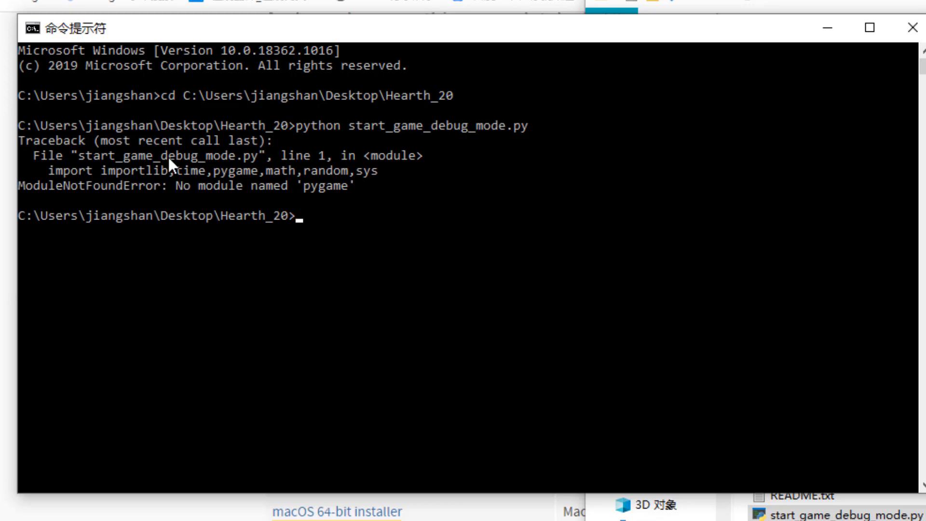
mouse_move(68, 200)
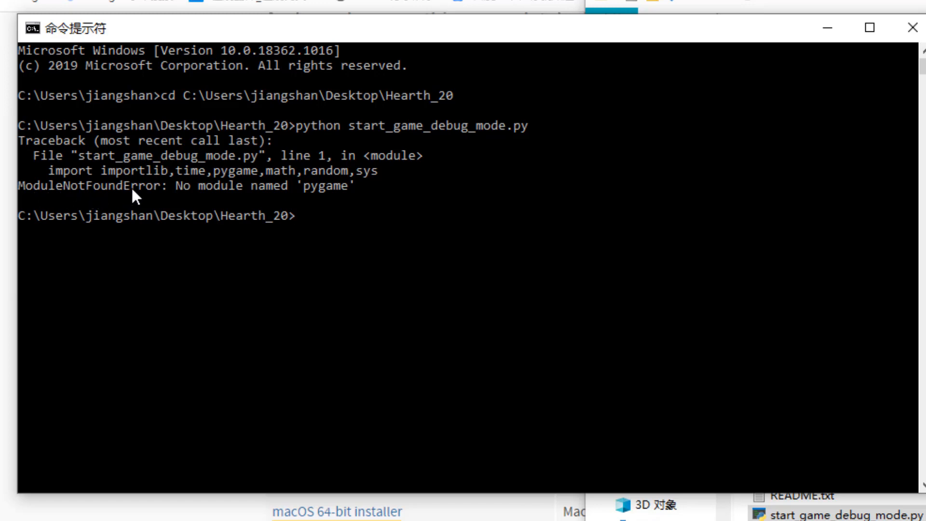
mouse_move(279, 197)
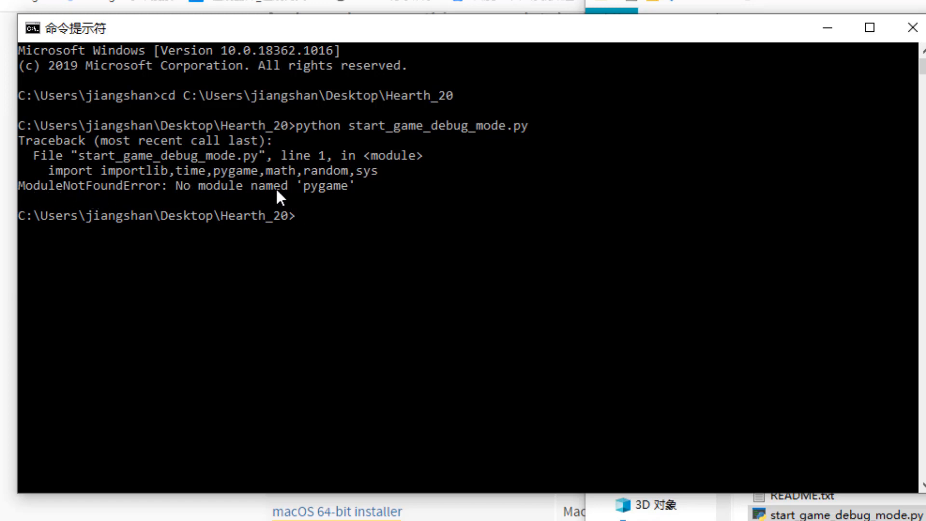
mouse_move(337, 211)
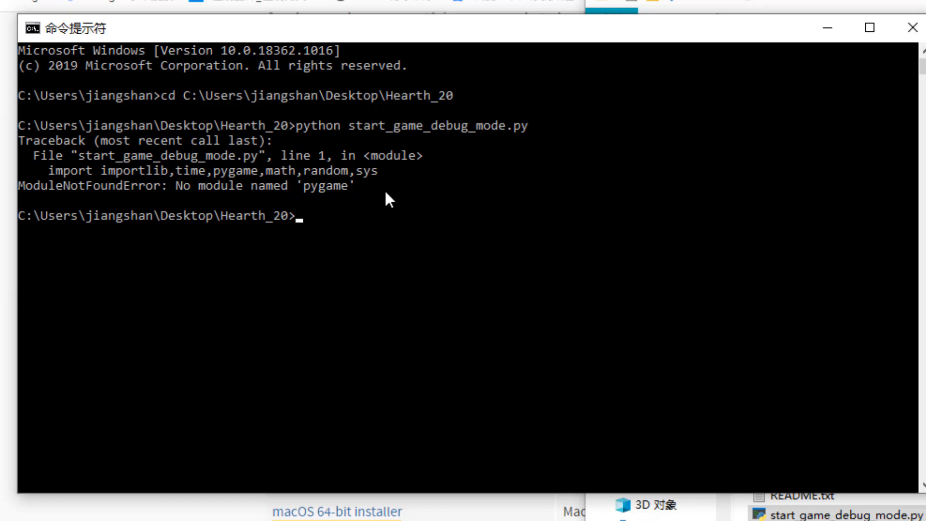
mouse_move(343, 212)
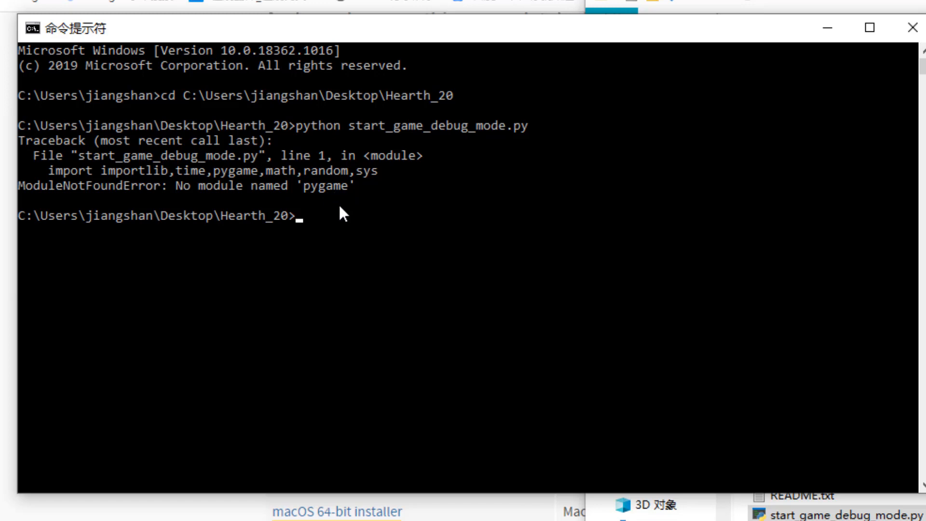
mouse_move(323, 203)
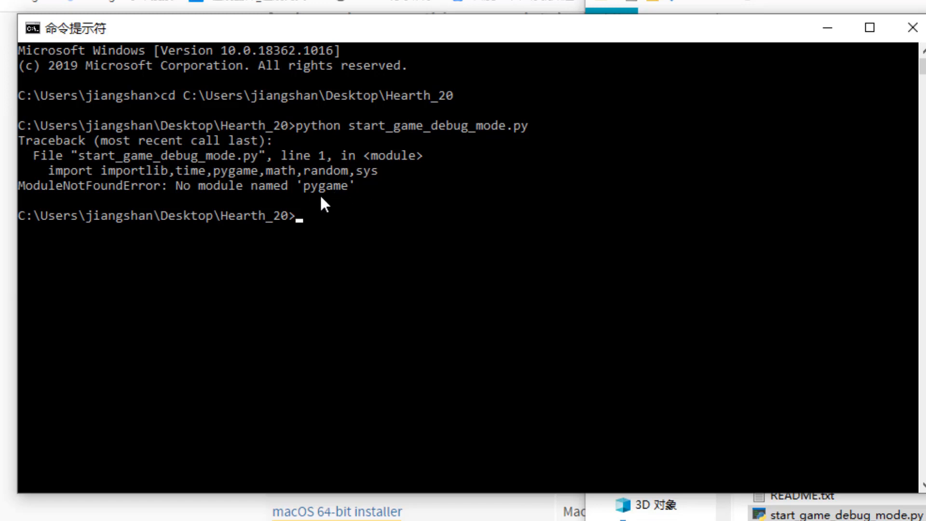
mouse_move(350, 233)
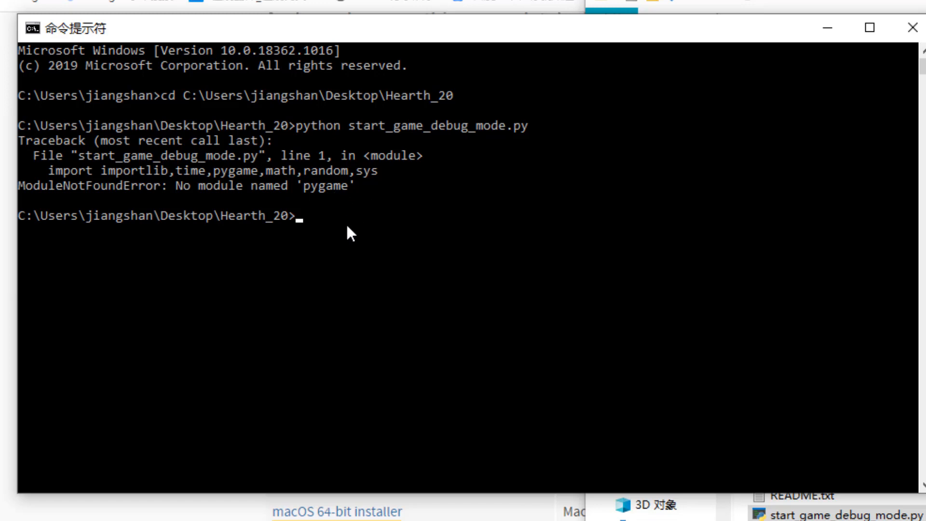
Install pygame with pip install pygame, then rerun python start_game_debug_mode.py
type("pip")
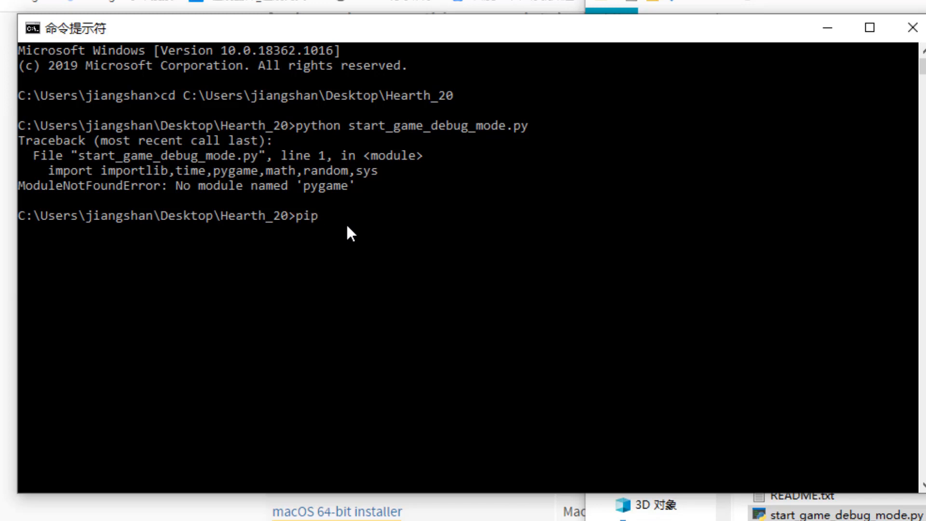
type("install")
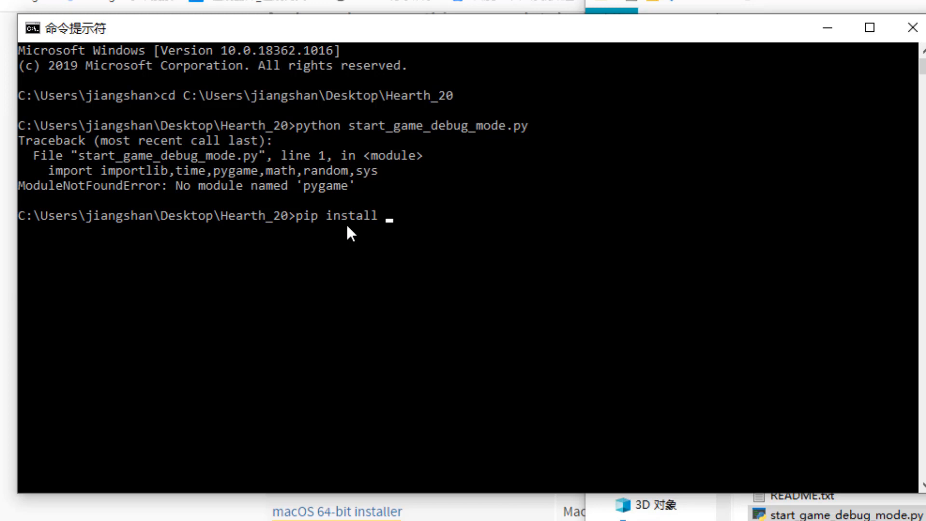
type("pygame")
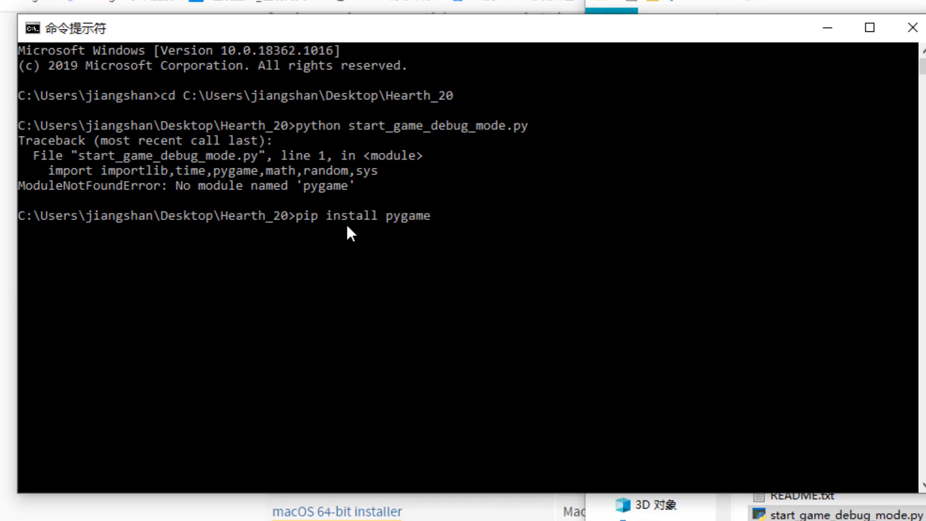
key("enter")
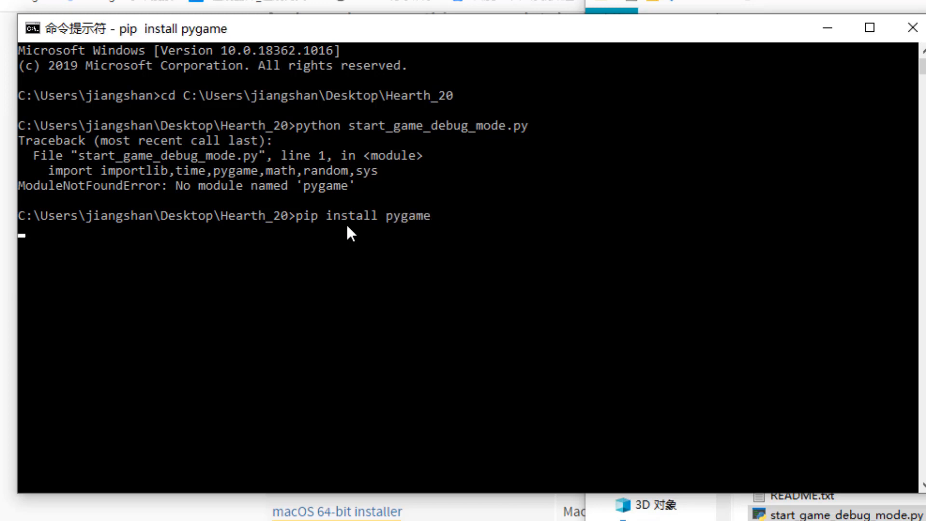
key("enter")
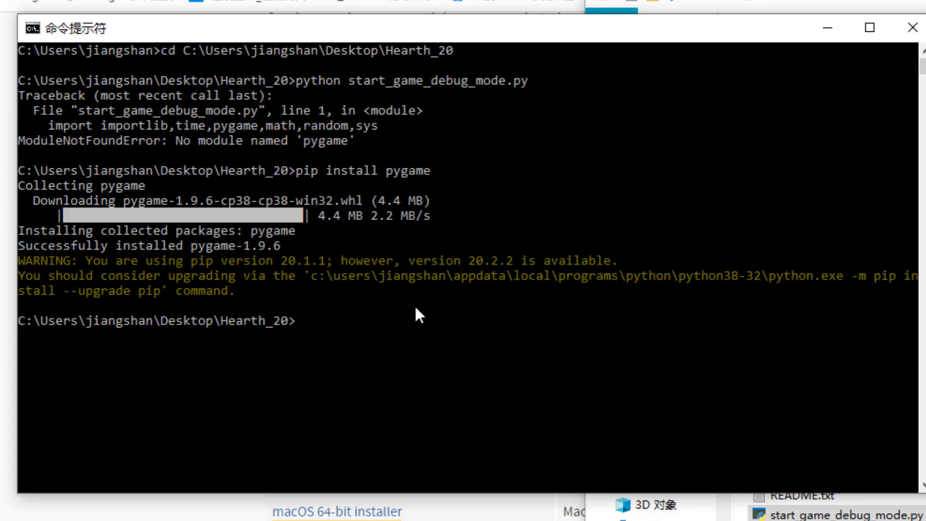
type("python start_game_debug_mode.py")
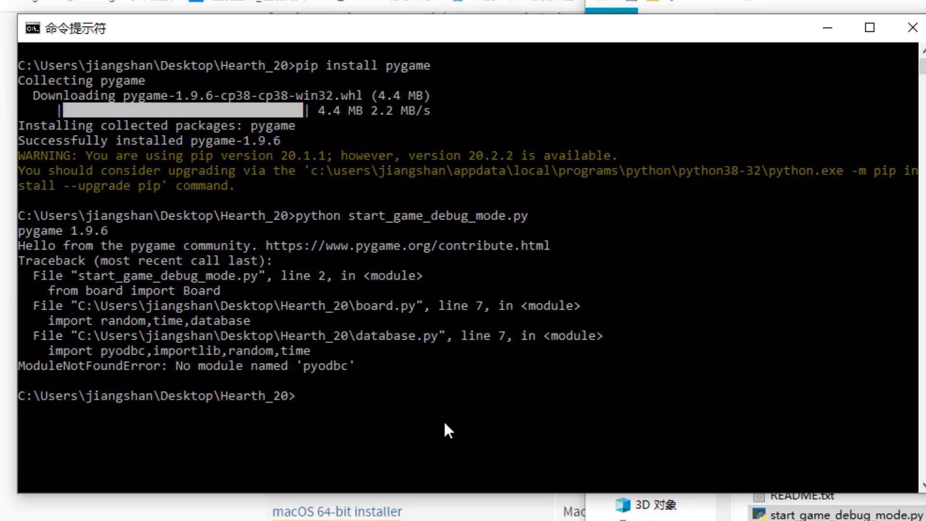
Run pip install pyodbc, then rerun start_game_debug_mode.py
type("pip install pyodb")
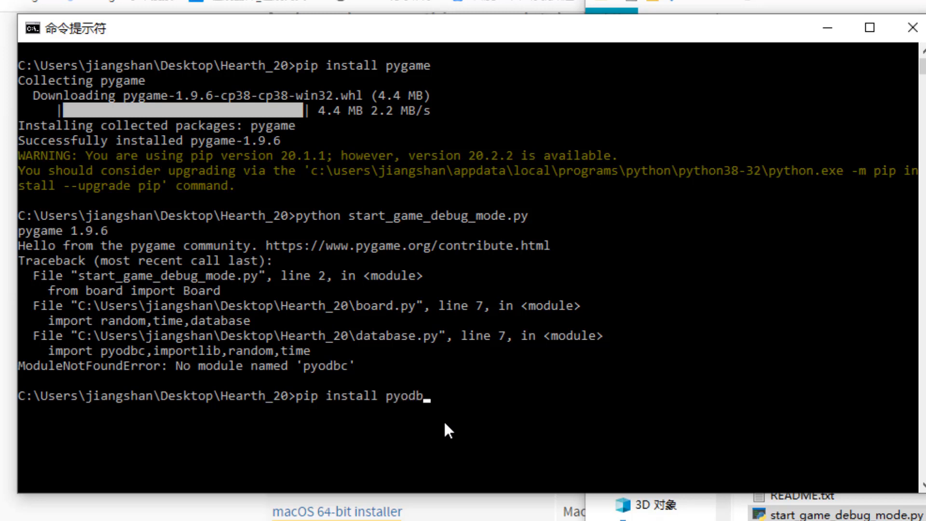
type("c")
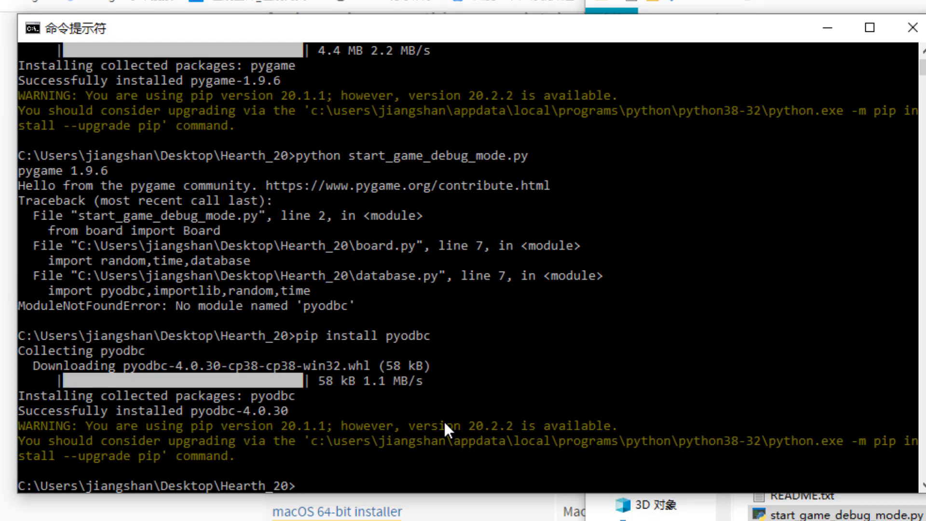
type("pip install pyodbc")
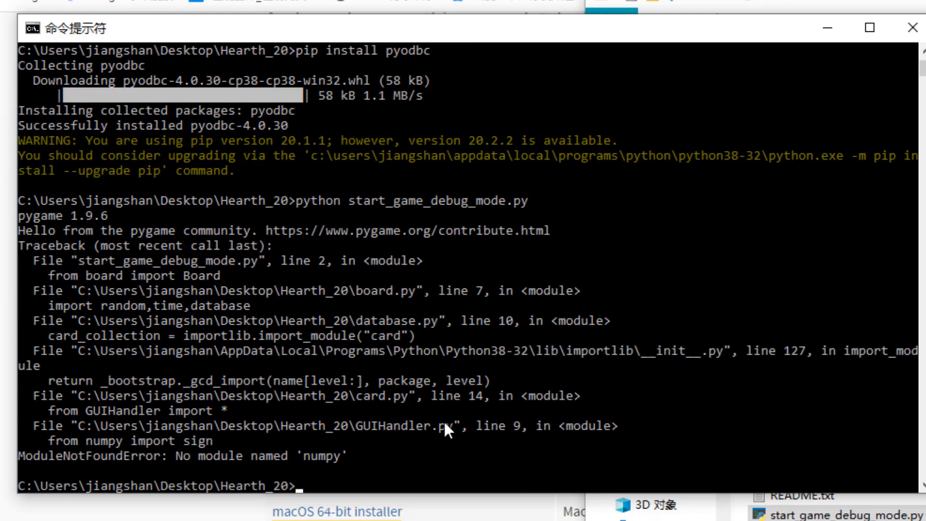
mouse_move(248, 468)
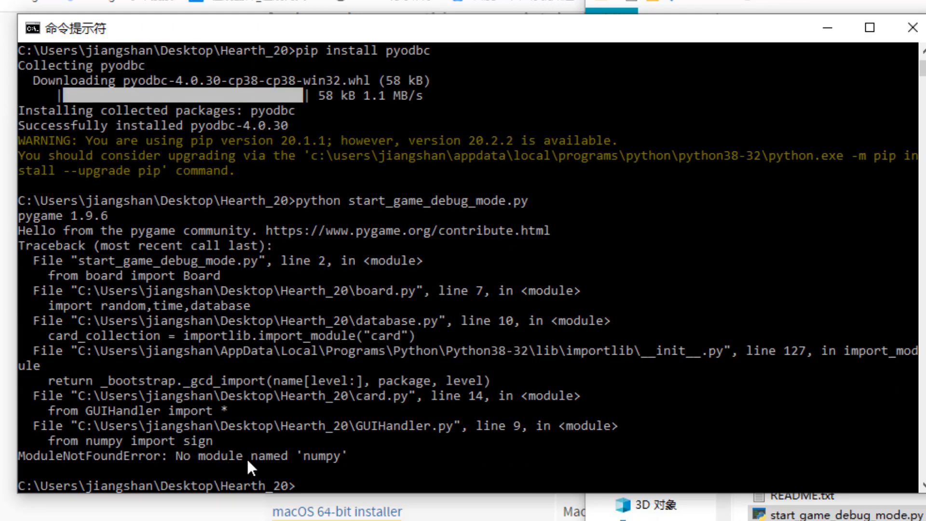
Run pip install numpy, then rerun start_game_debug_mode.py
type("p")
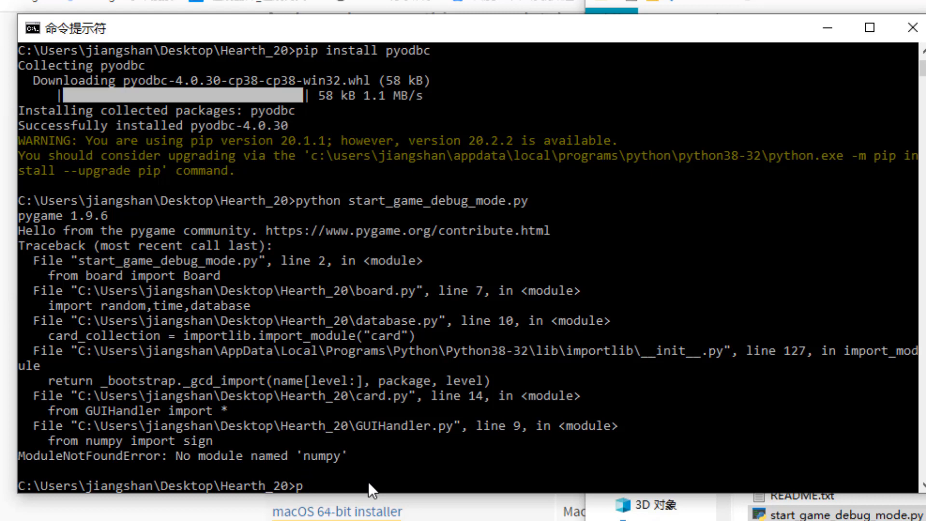
type("ip install nu")
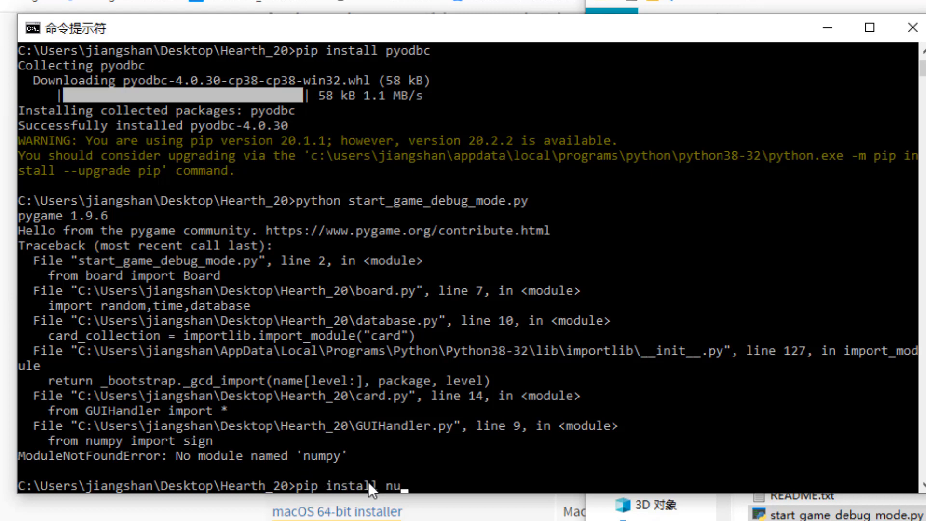
type("mpy")
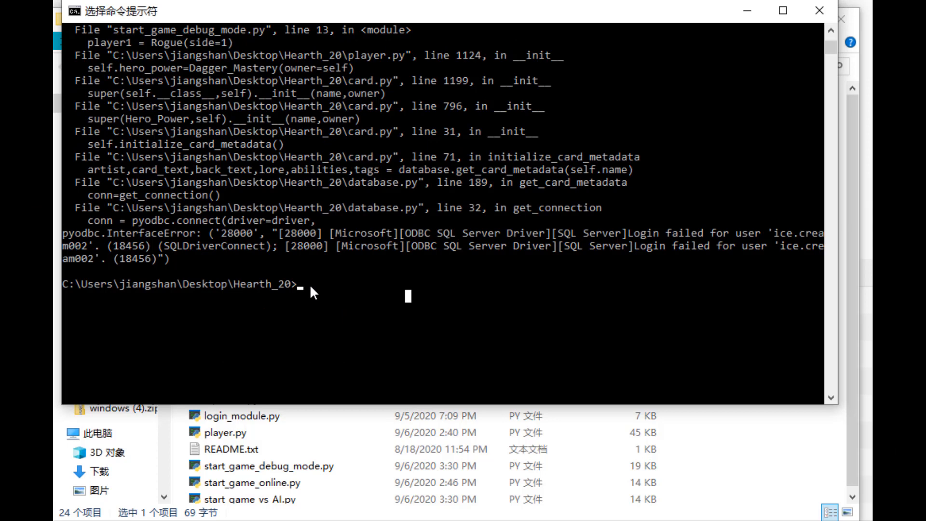
Rerun python start_game_debug_mode.py, which now fails with a pyodbc SSPI error
type("python start_game_debug_mode.py")
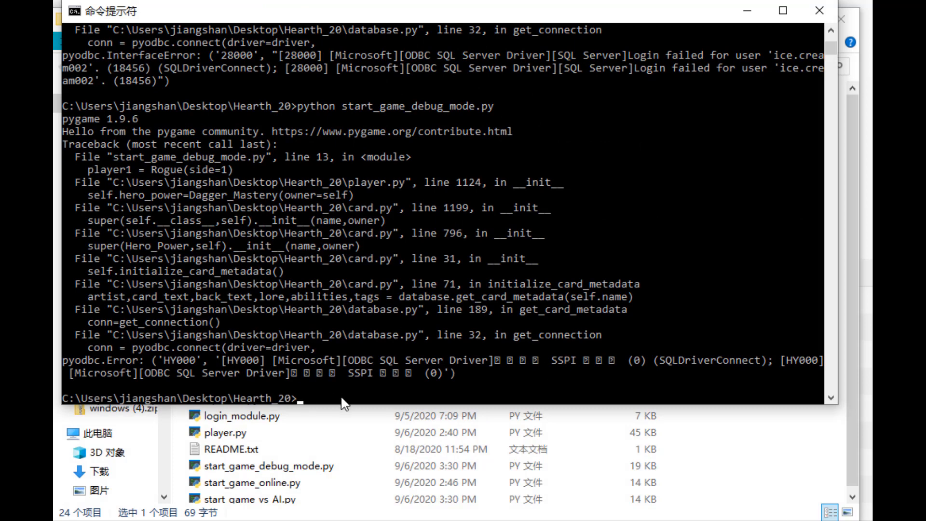
mouse_move(384, 380)
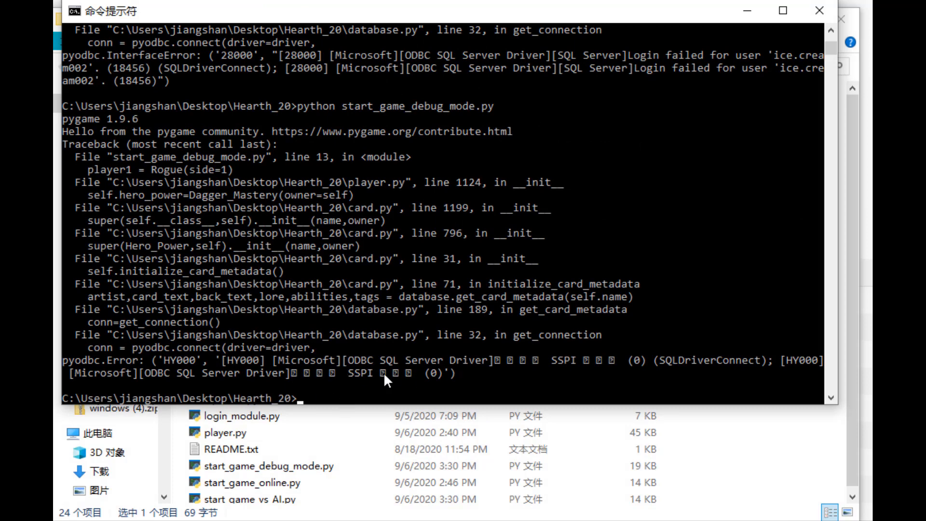
mouse_move(363, 408)
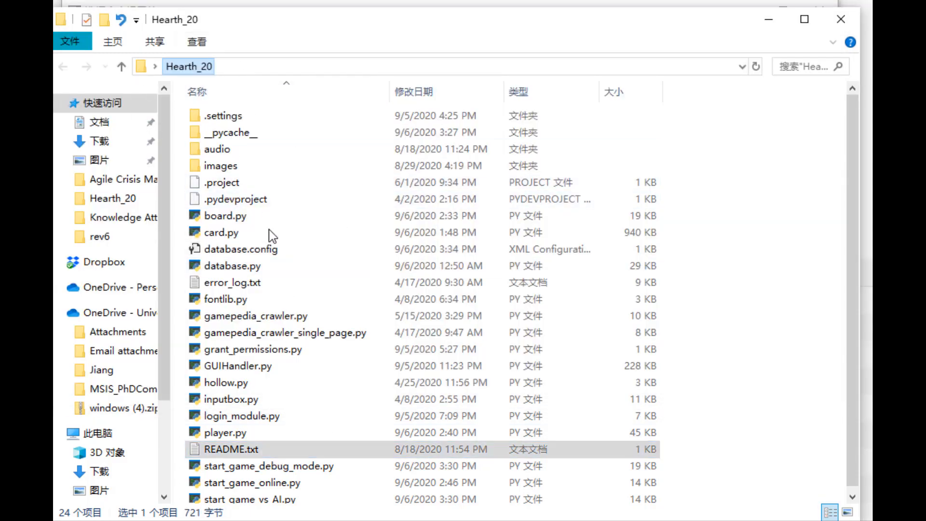
mouse_move(238, 260)
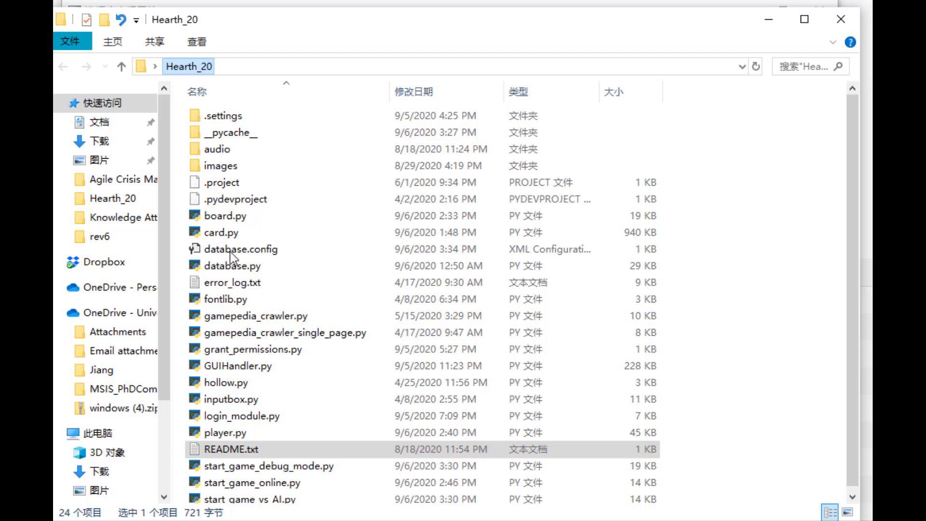
Select database.config in the Hearth_20 folder and open it in Notepad
left_click(239, 248)
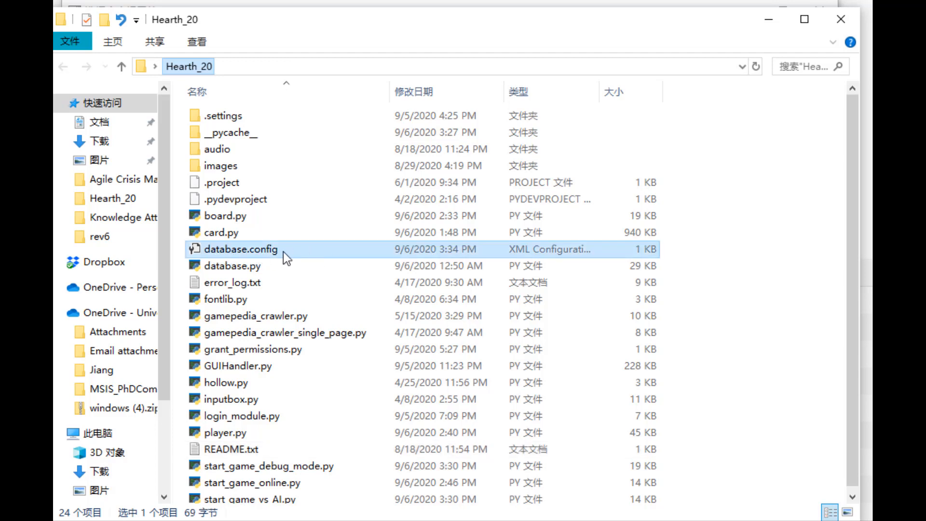
mouse_move(269, 257)
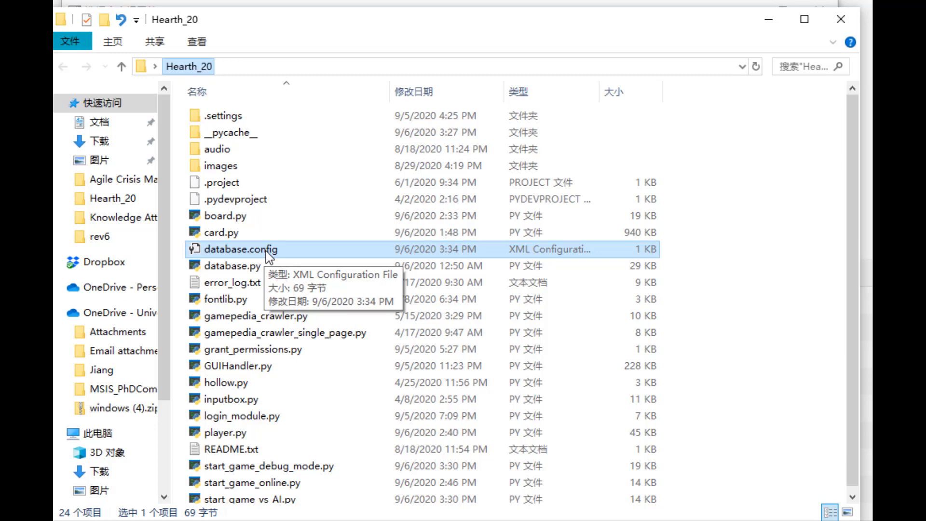
right_click(240, 249)
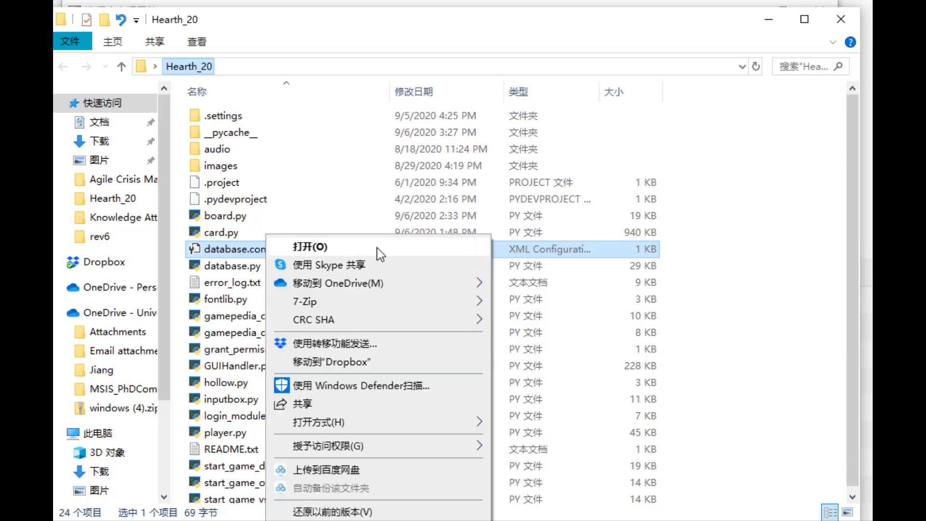
mouse_move(304, 301)
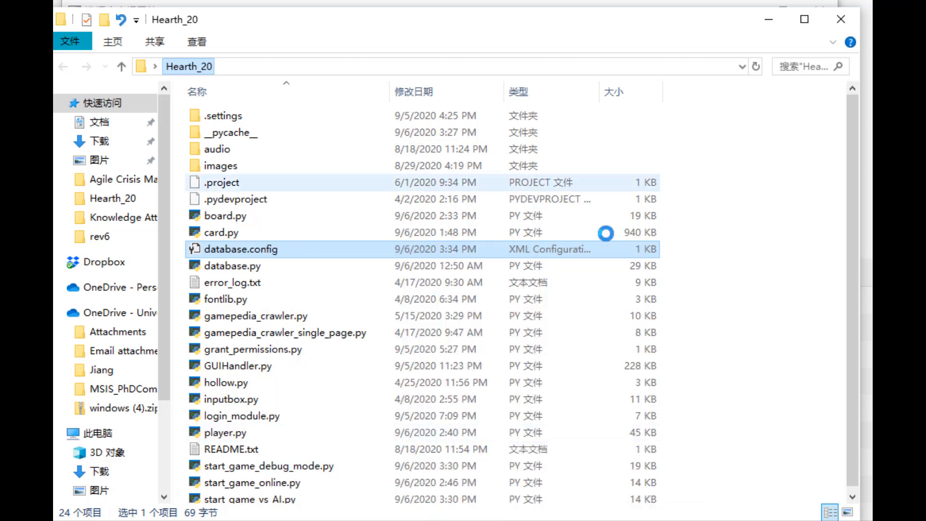
double_click(240, 248)
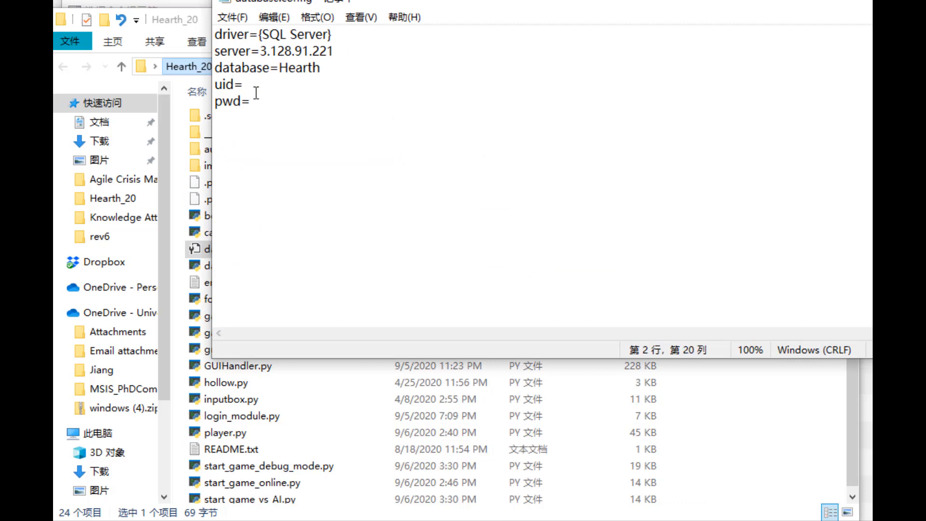
left_click(230, 84)
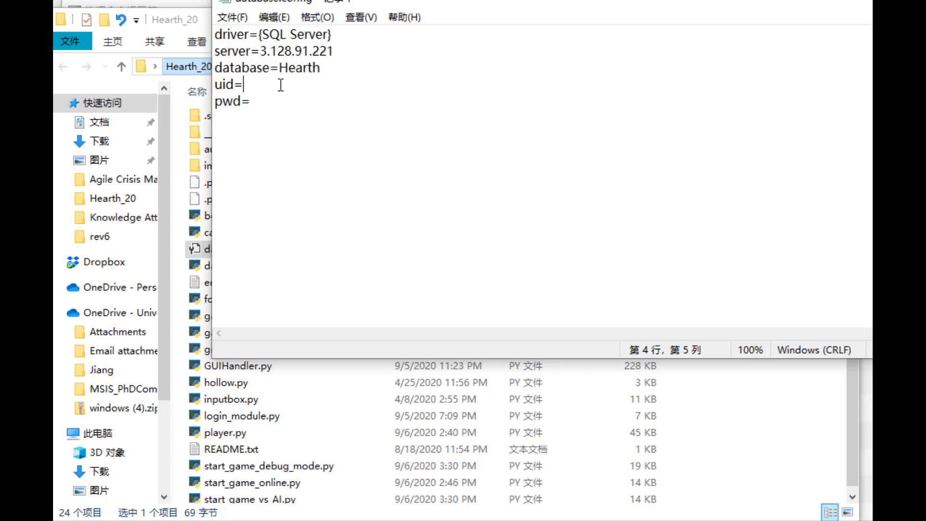
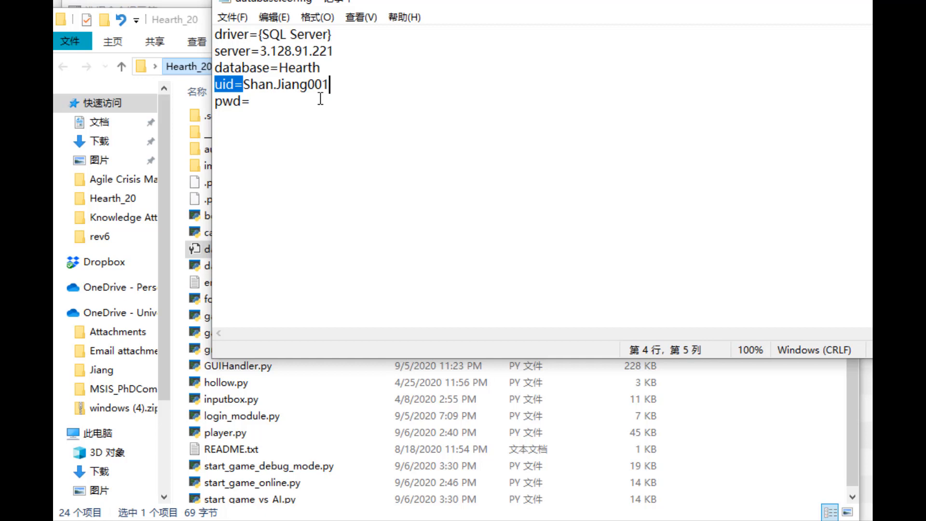
right_click(260, 110)
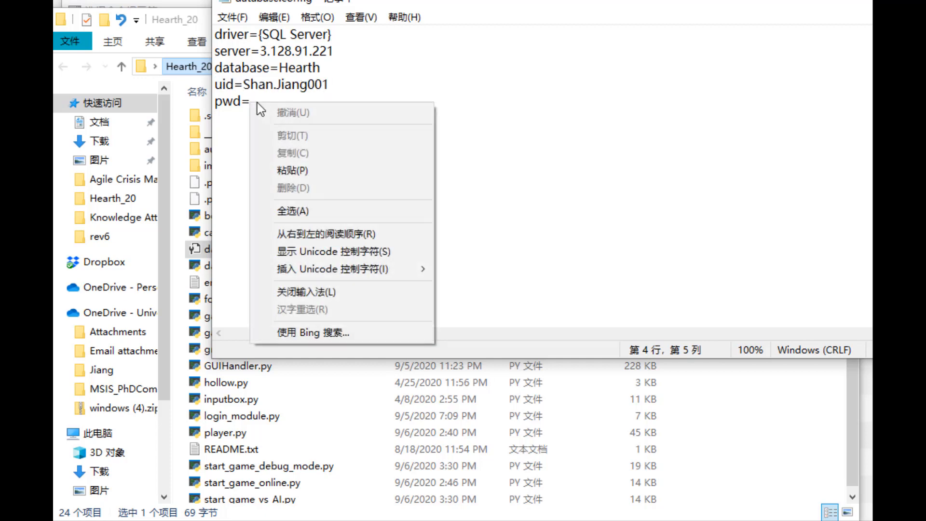
left_click(261, 118)
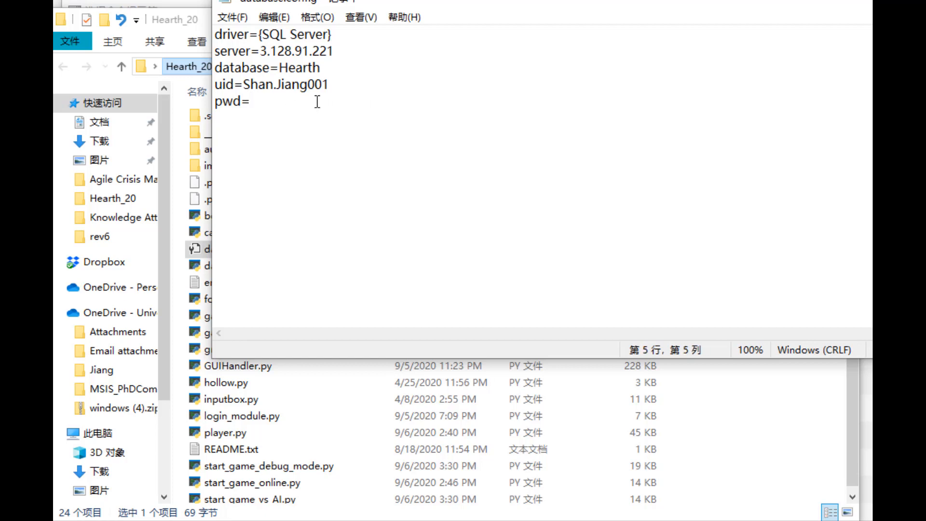
mouse_move(268, 109)
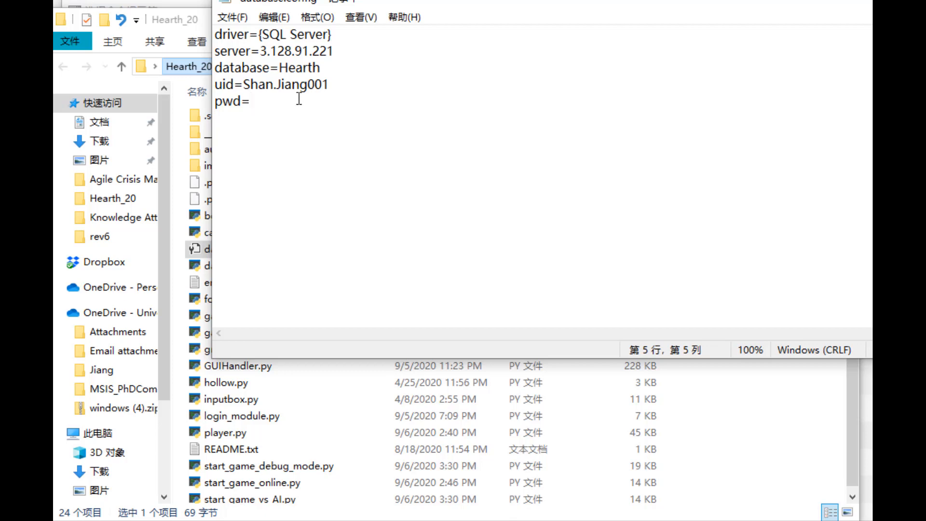
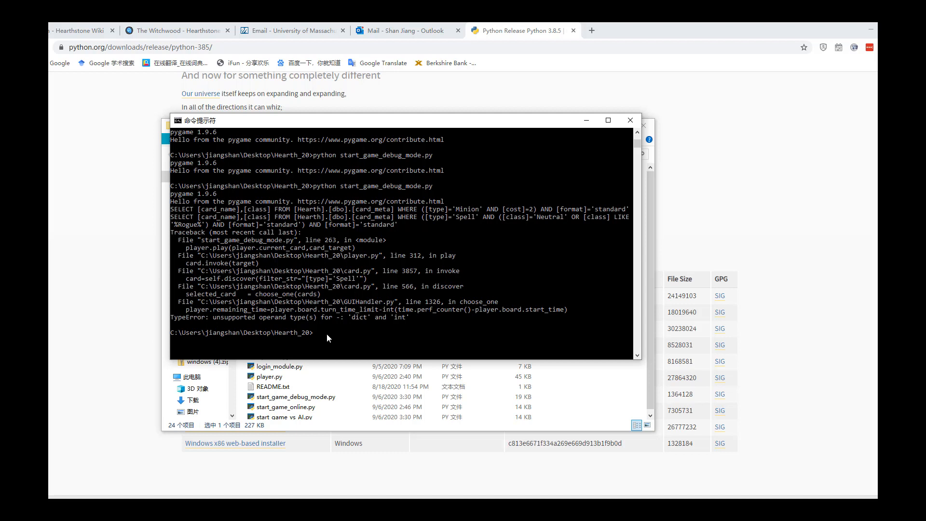
Run python start_game_debug_mode.py to open the debug game window
type("python start_game_debug_mode.py")
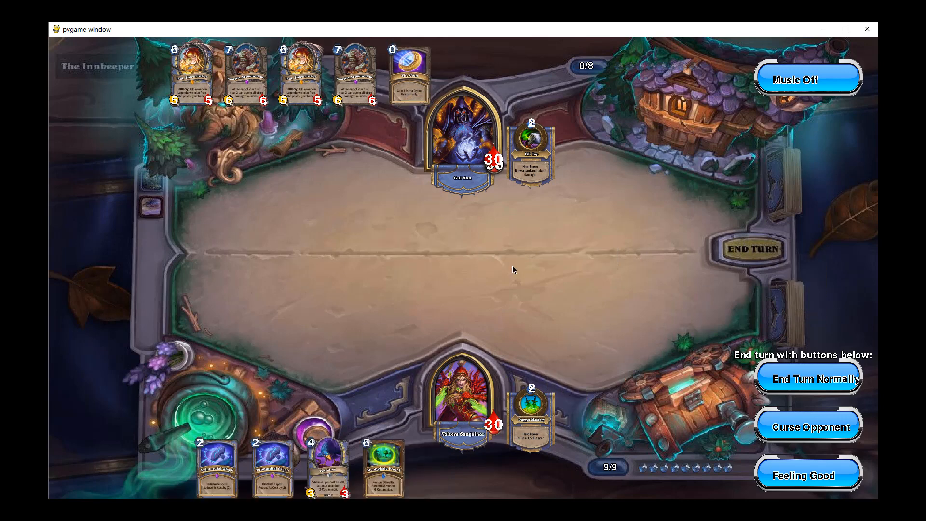
mouse_move(413, 410)
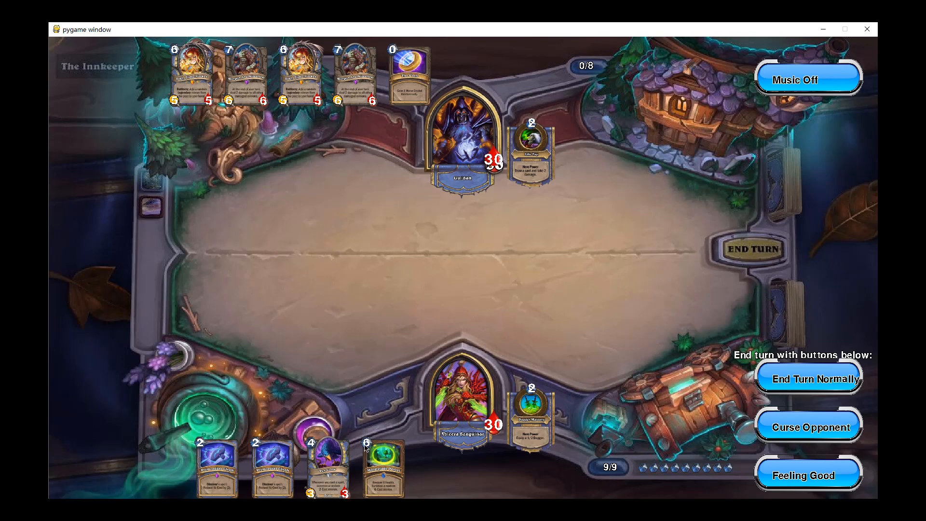
Play a 4-cost minion, end the turn, then play more minions next turn
left_click(319, 465)
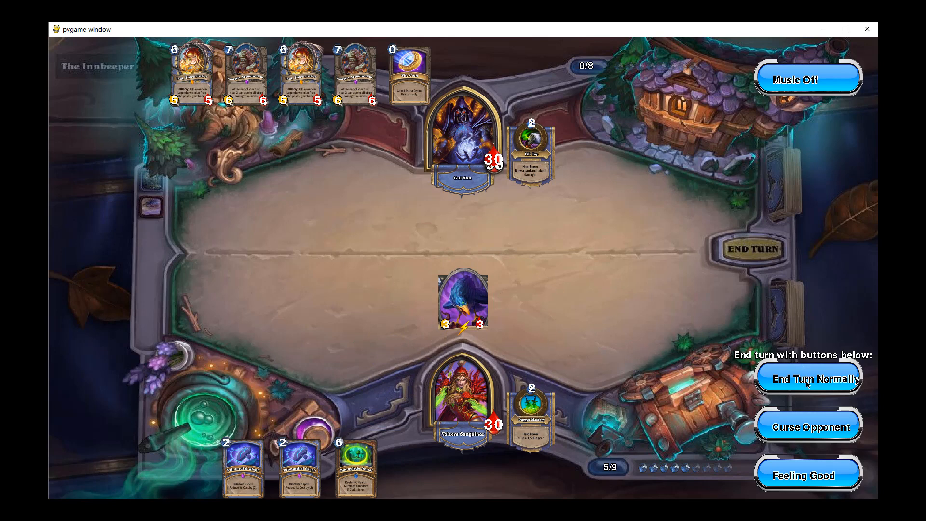
left_click(808, 378)
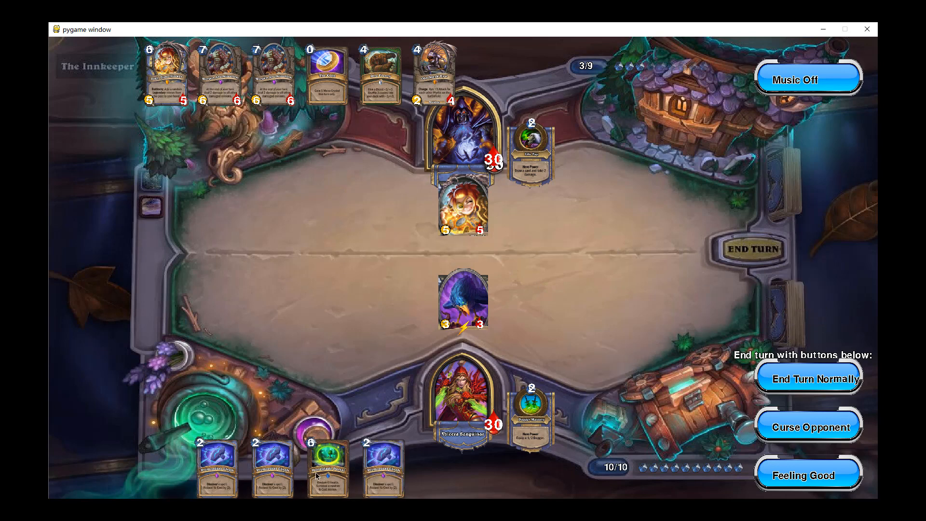
left_click(329, 466)
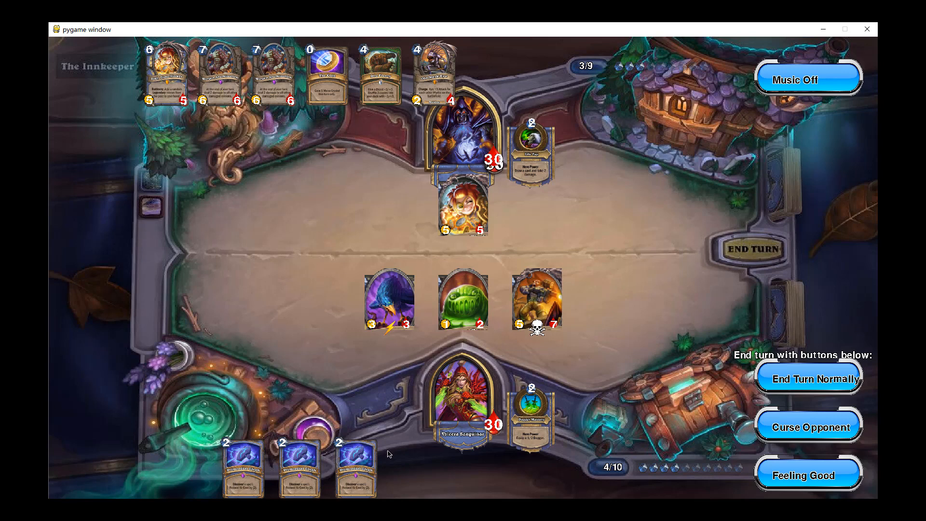
mouse_move(318, 473)
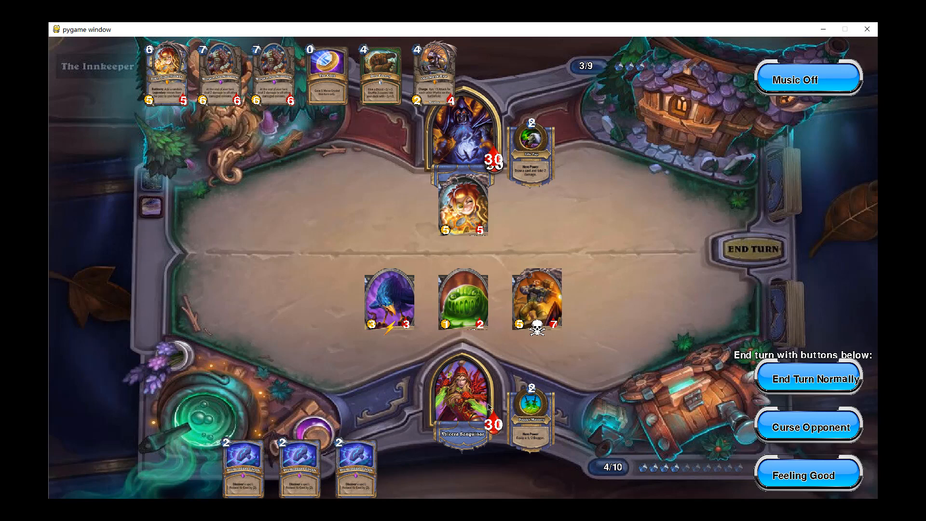
mouse_move(810, 340)
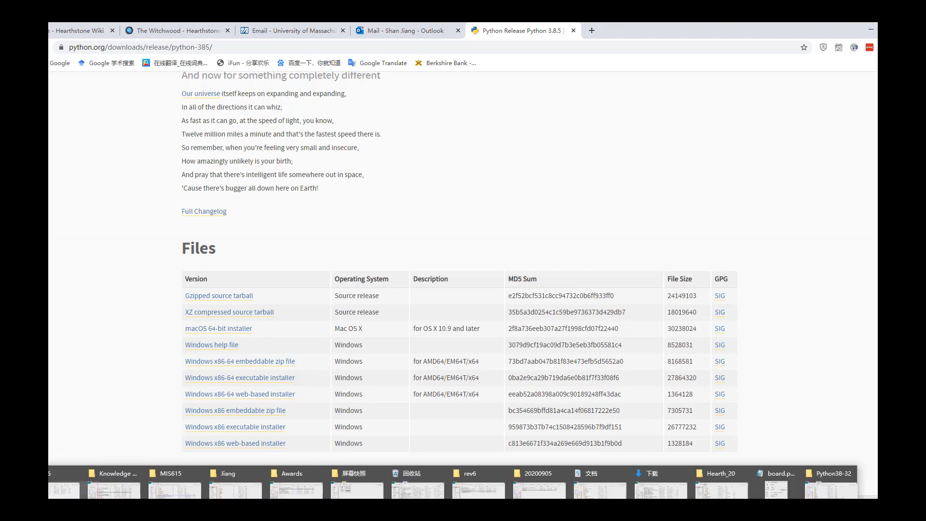
Return to Command Prompt and run python start_game_vs_AI.py
left_click(719, 473)
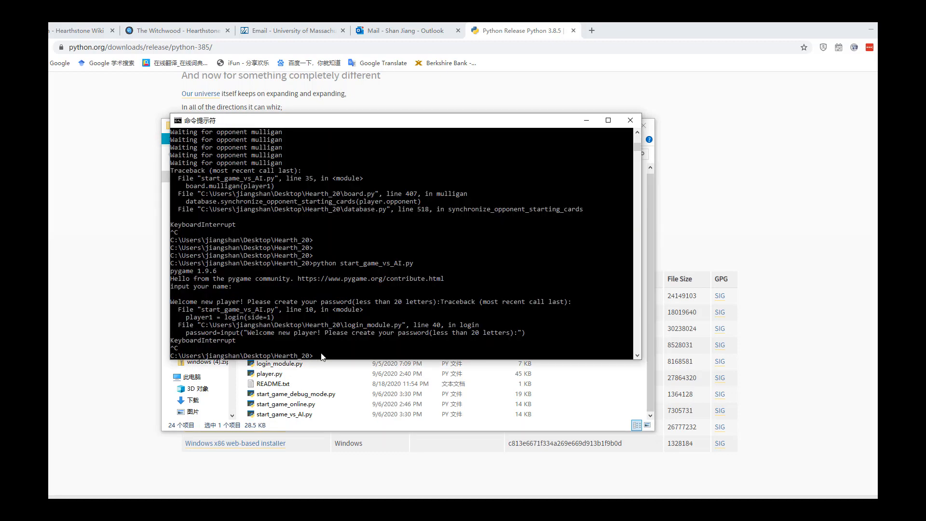
type("python start_game_vs_AI.py")
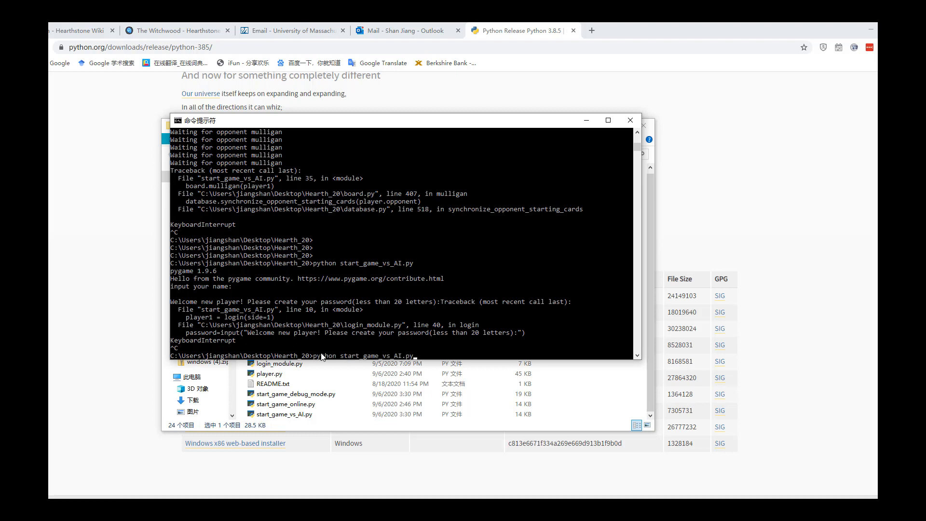
mouse_move(436, 358)
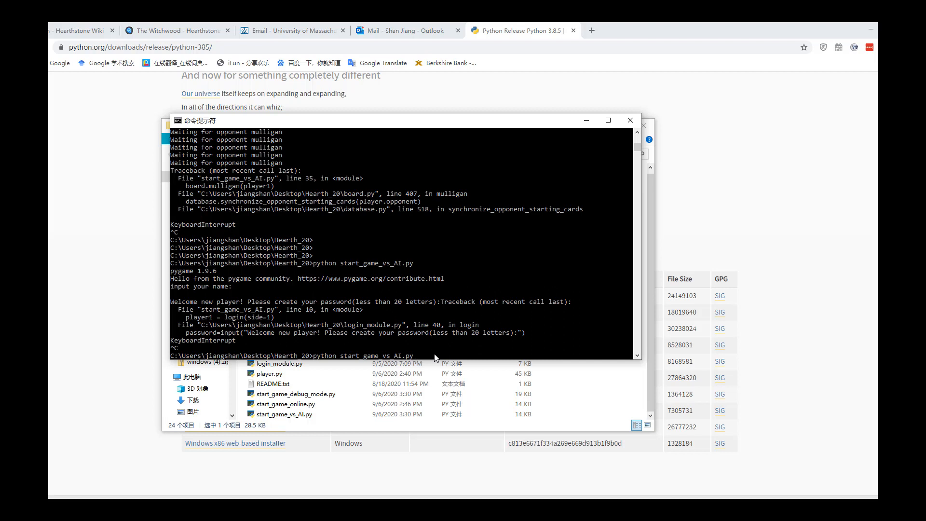
mouse_move(317, 361)
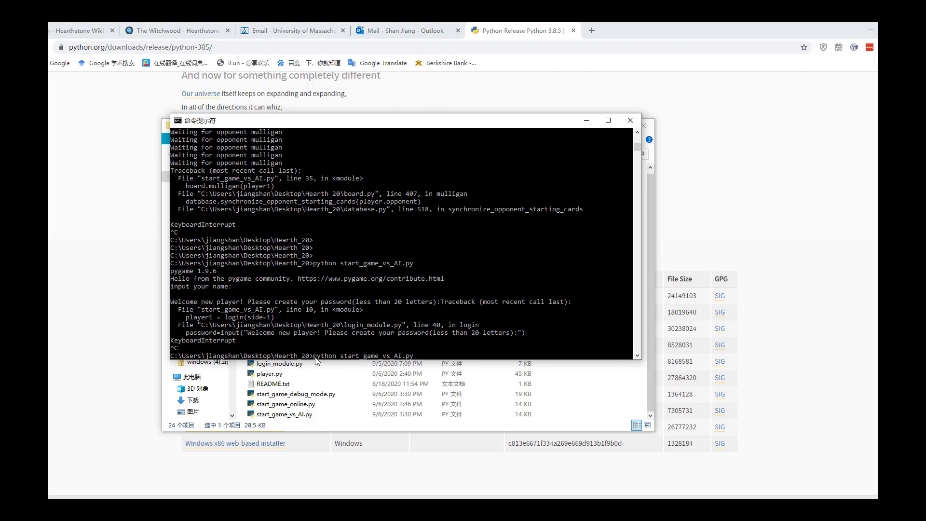
mouse_move(331, 361)
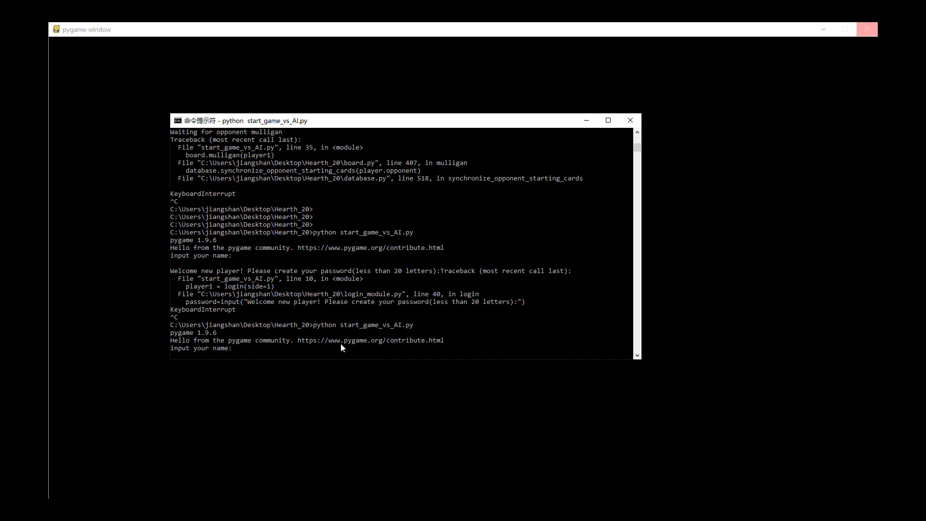
type("Jiang")
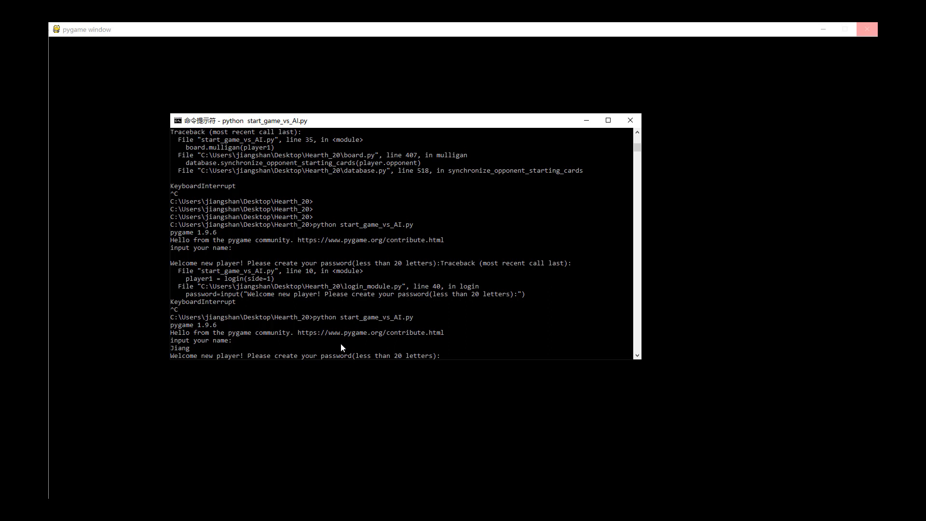
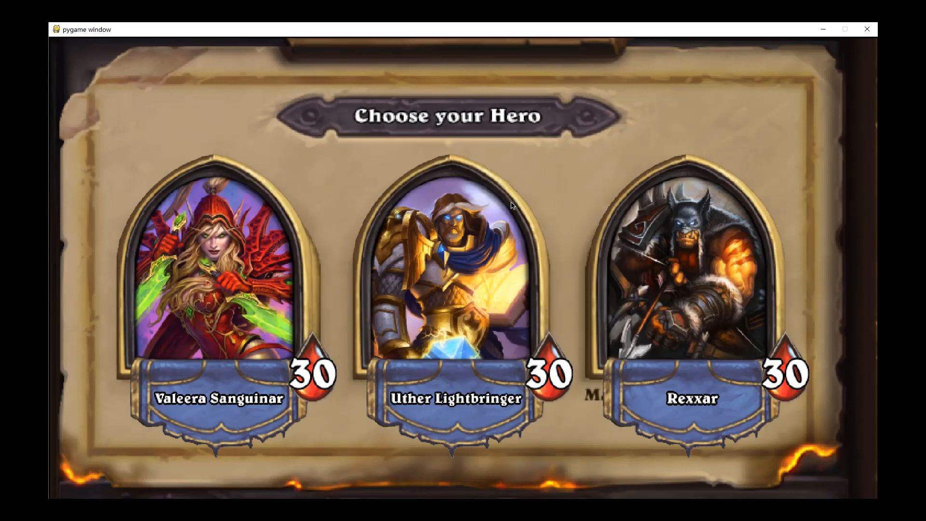
mouse_move(379, 297)
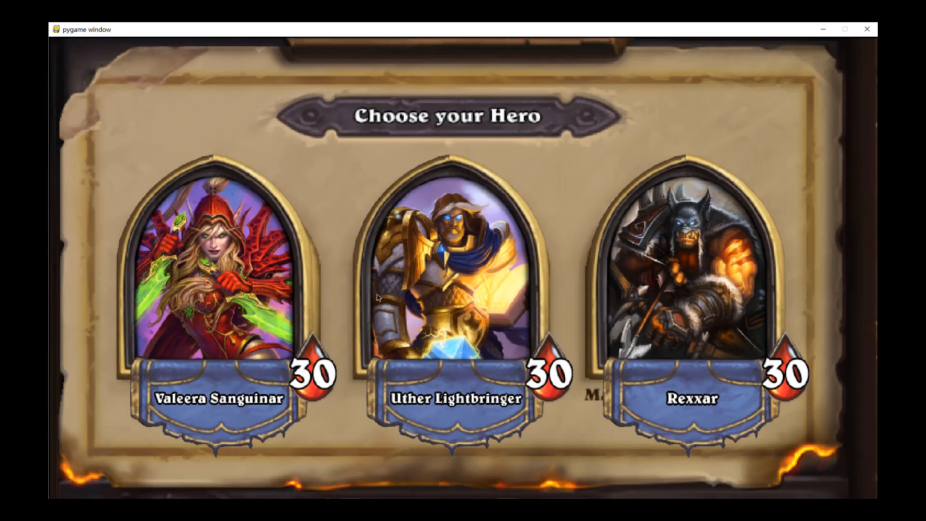
mouse_move(453, 266)
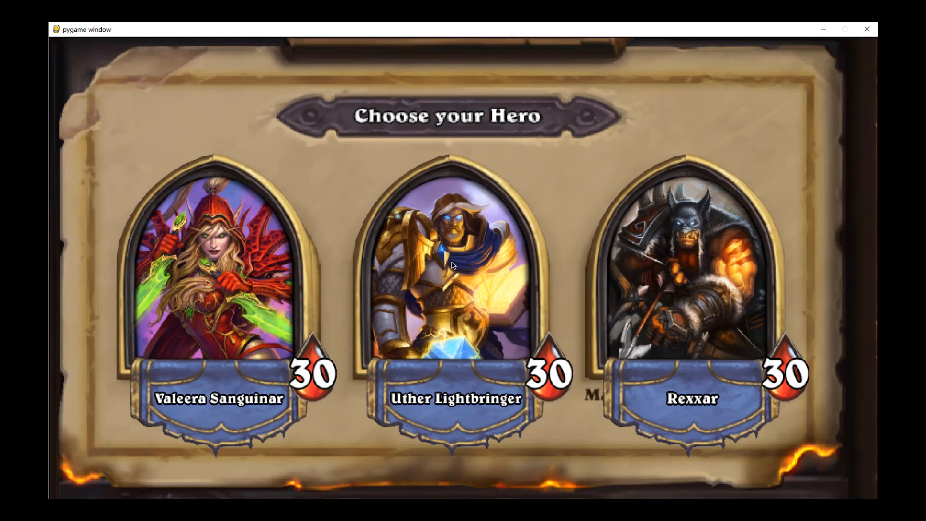
Choose Uther Lightbringer as hero and pick a card from the offered three
left_click(442, 278)
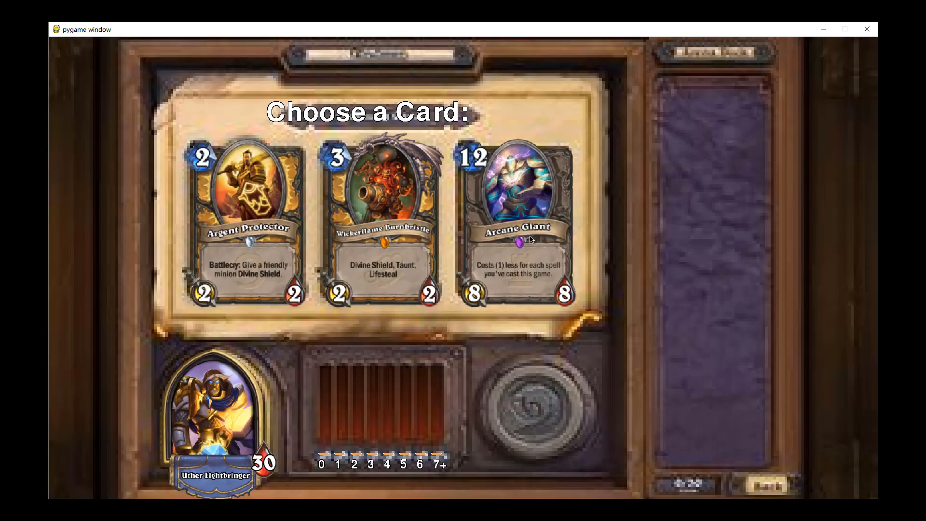
mouse_move(574, 323)
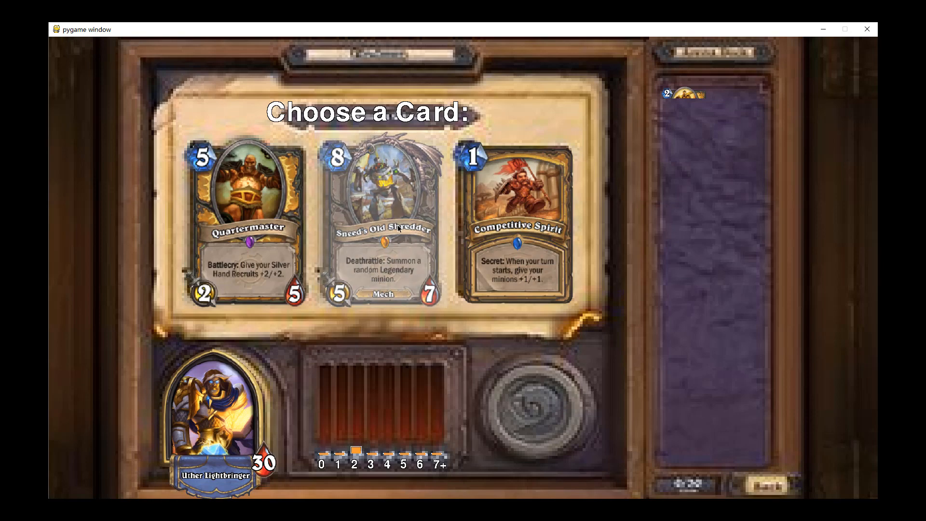
left_click(382, 224)
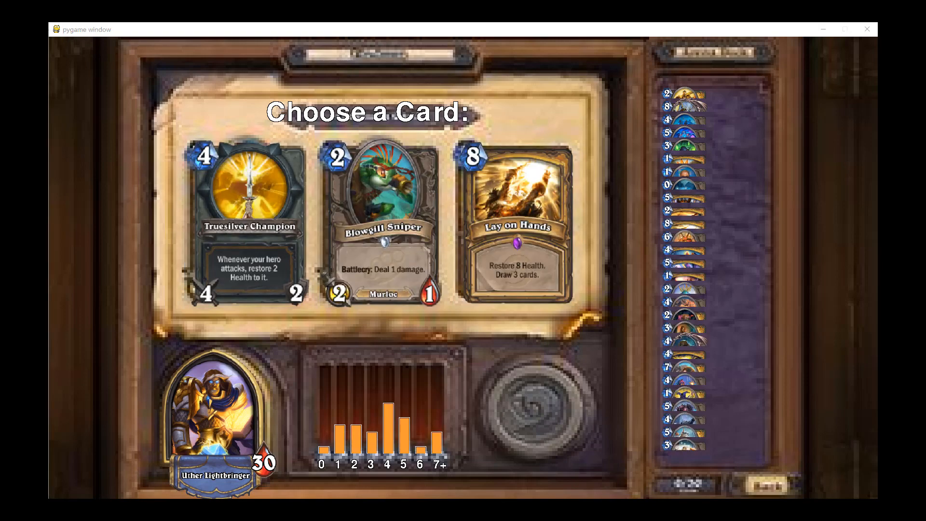
mouse_move(650, 142)
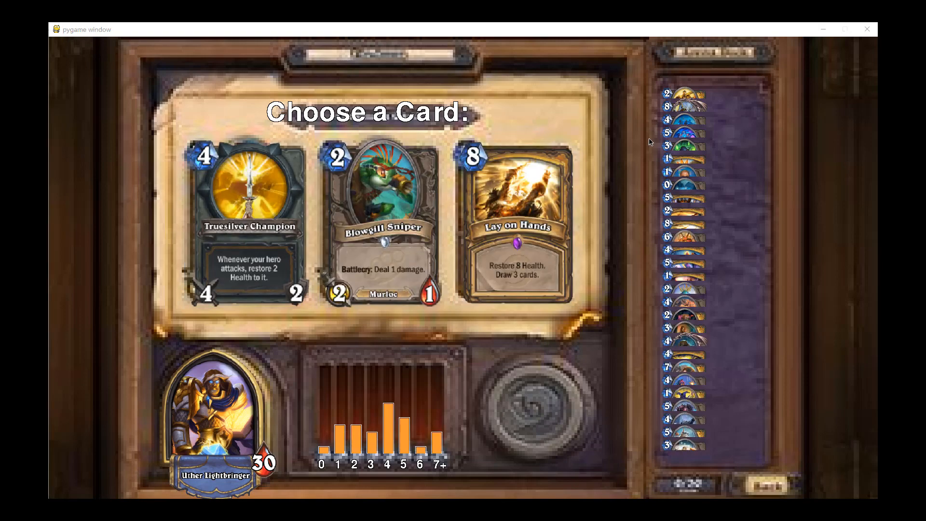
mouse_move(688, 289)
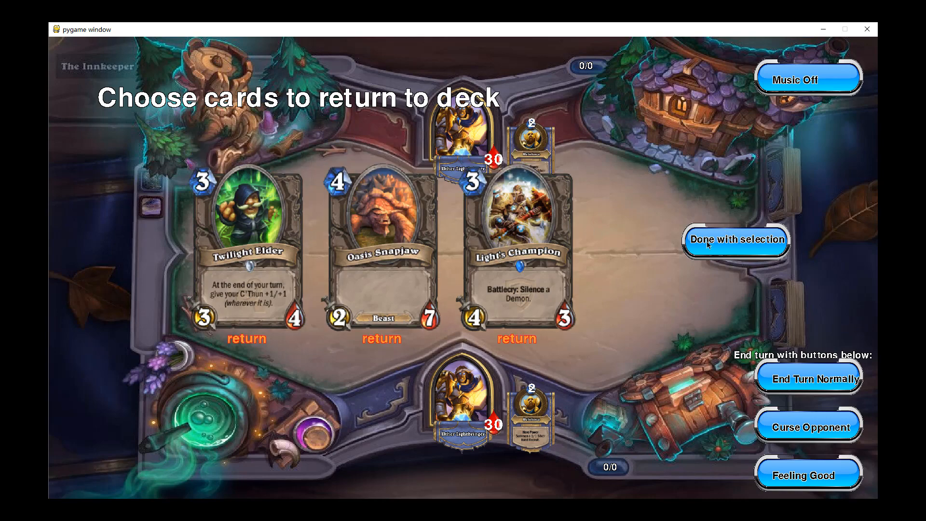
Finish the mulligan selection to keep the starting hand
left_click(736, 240)
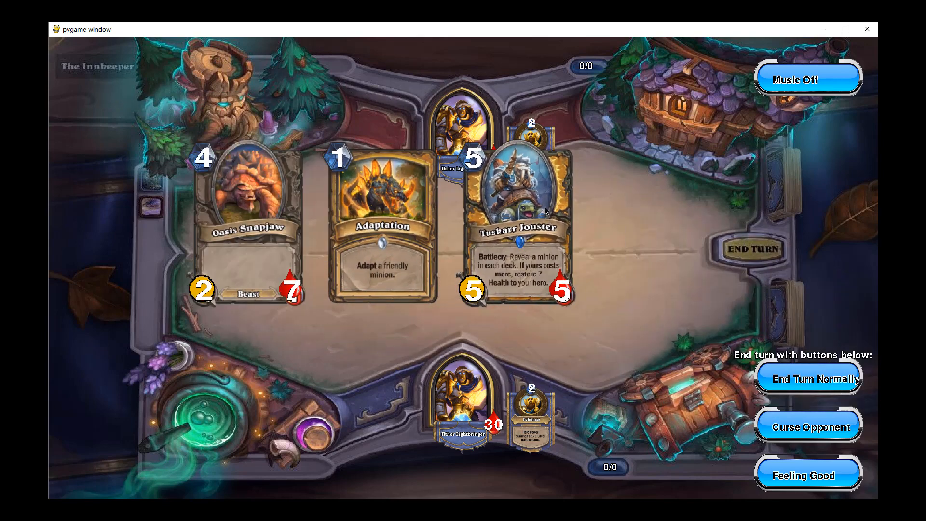
mouse_move(466, 213)
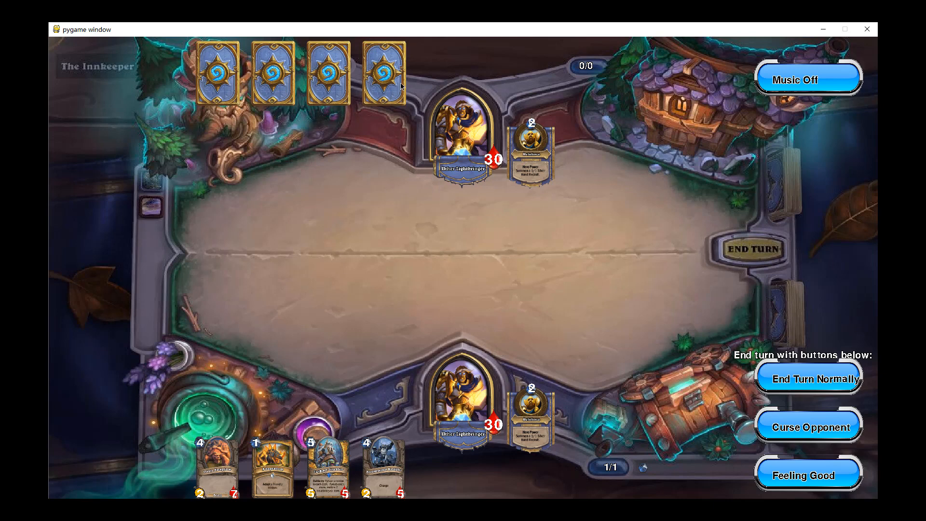
mouse_move(237, 110)
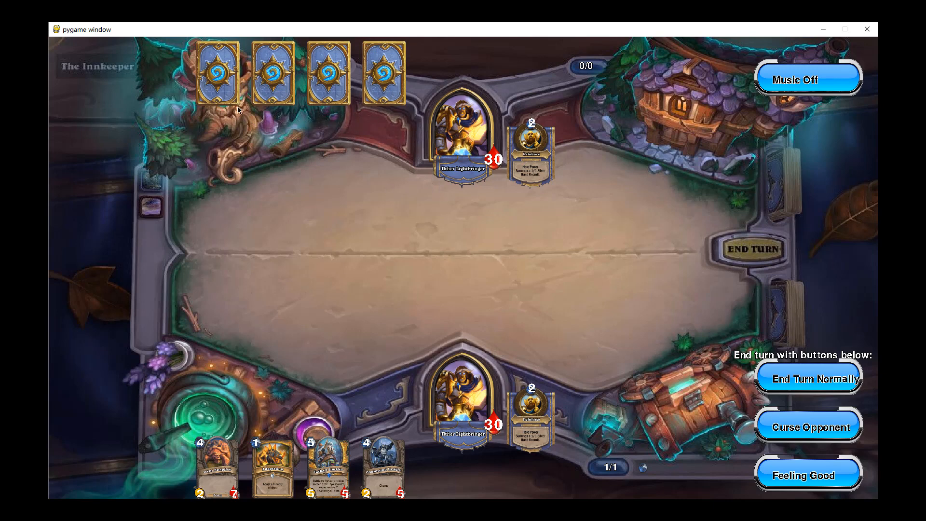
mouse_move(474, 415)
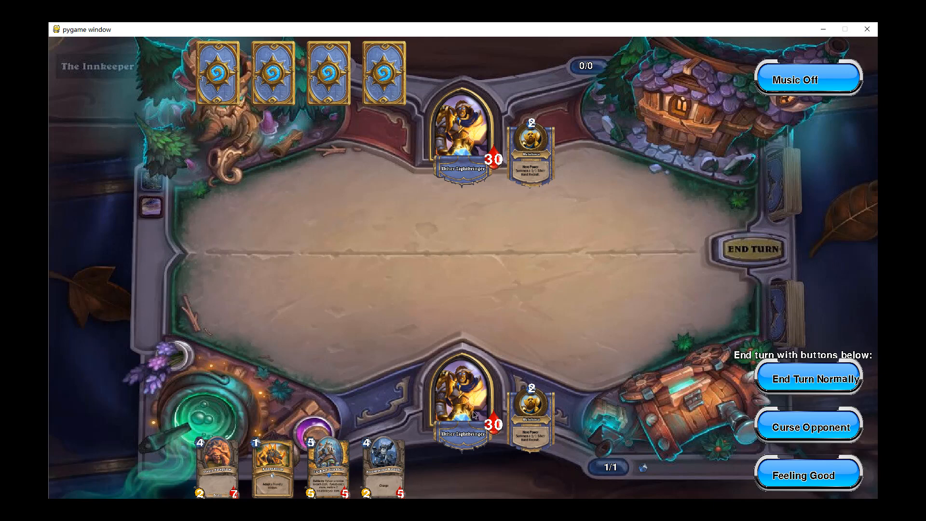
mouse_move(353, 450)
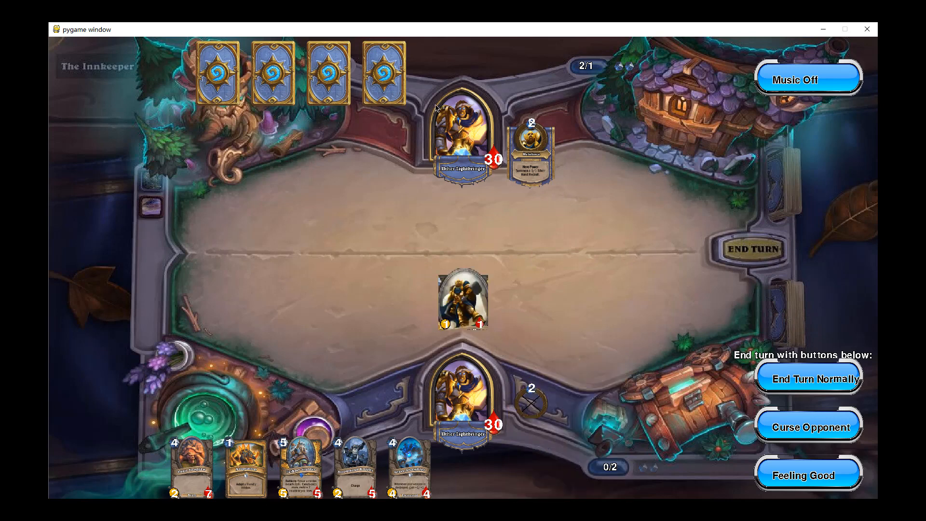
mouse_move(214, 118)
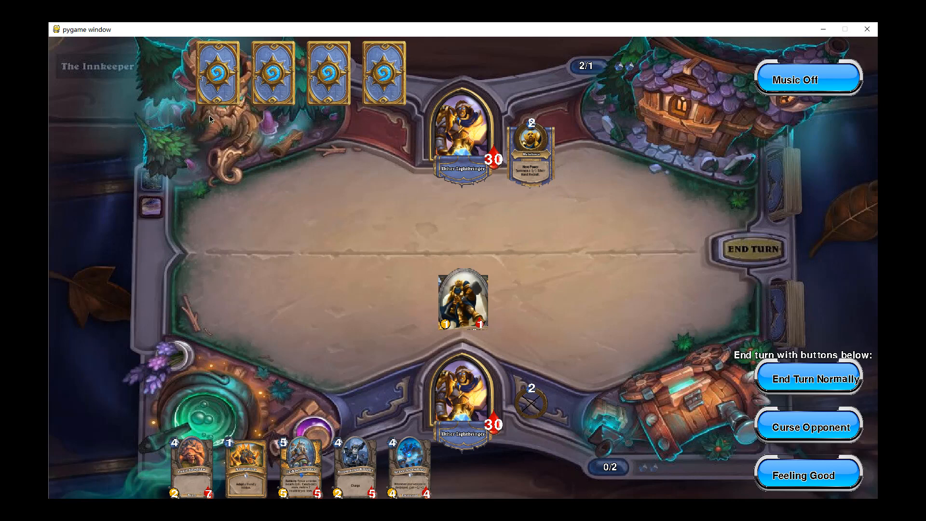
mouse_move(478, 228)
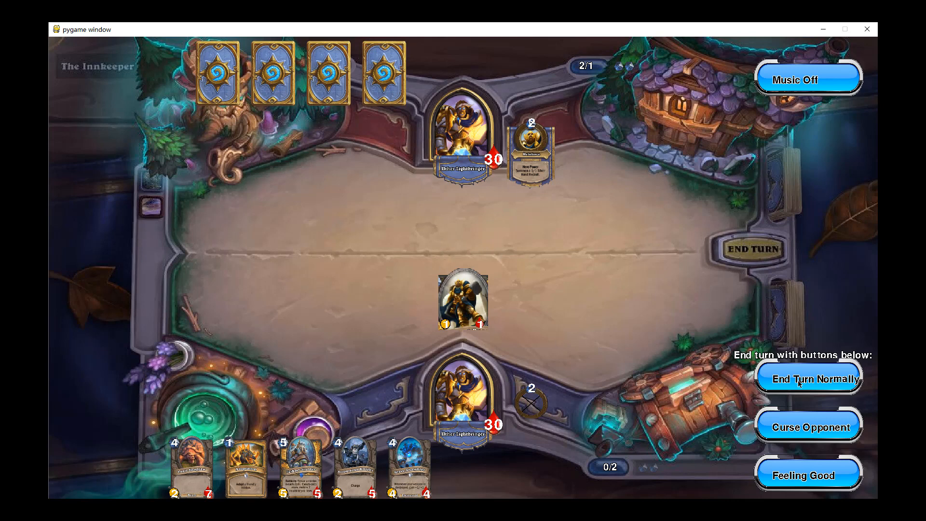
End four consecutive turns against the Innkeeper
left_click(807, 378)
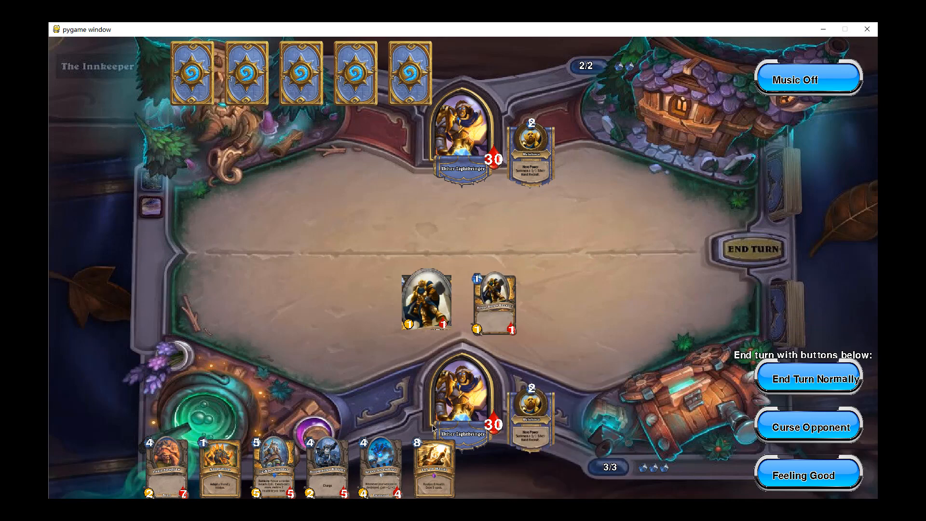
left_click(808, 378)
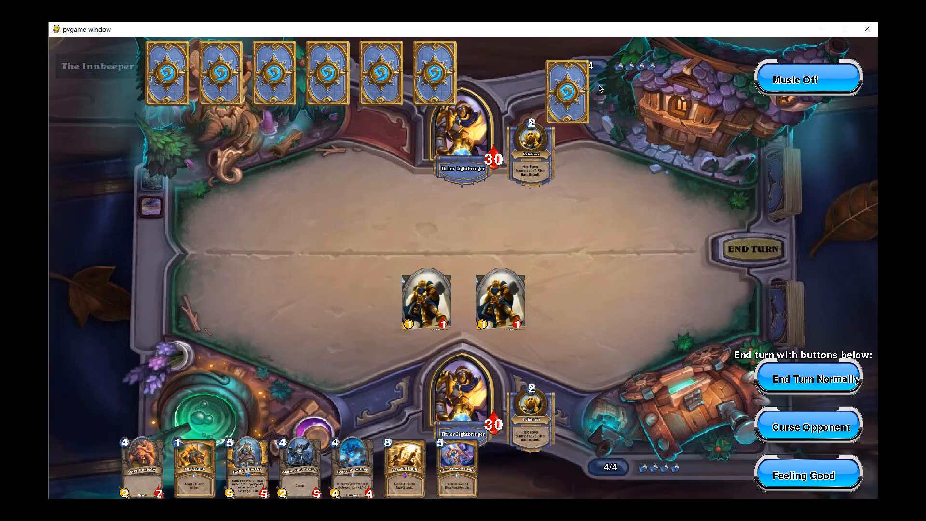
left_click(807, 378)
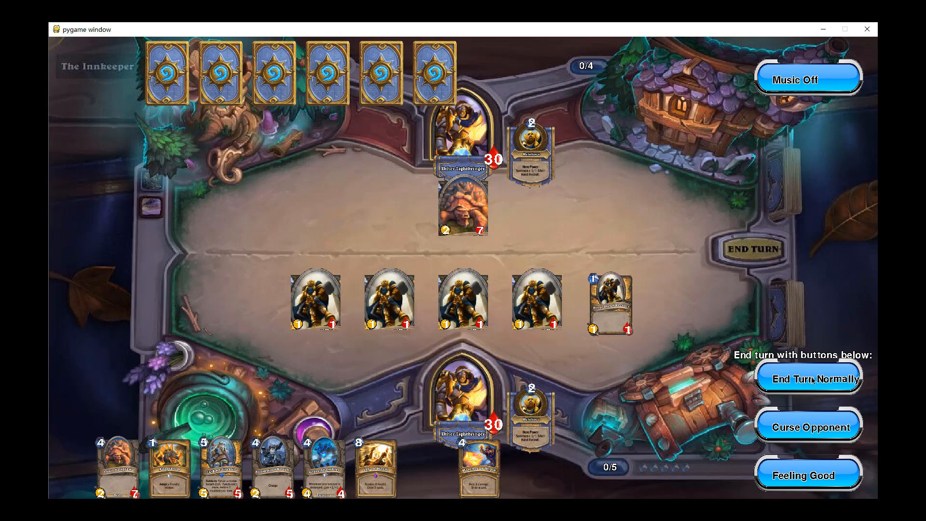
left_click(807, 379)
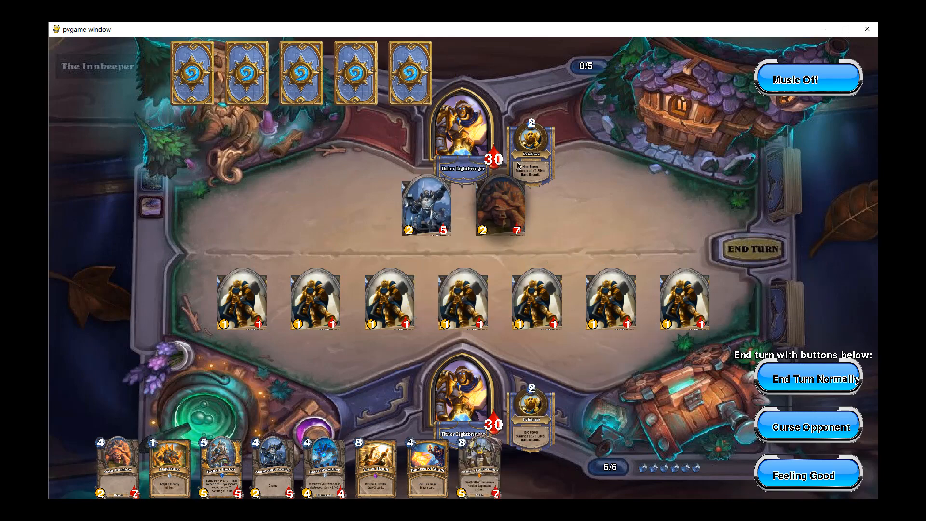
mouse_move(473, 253)
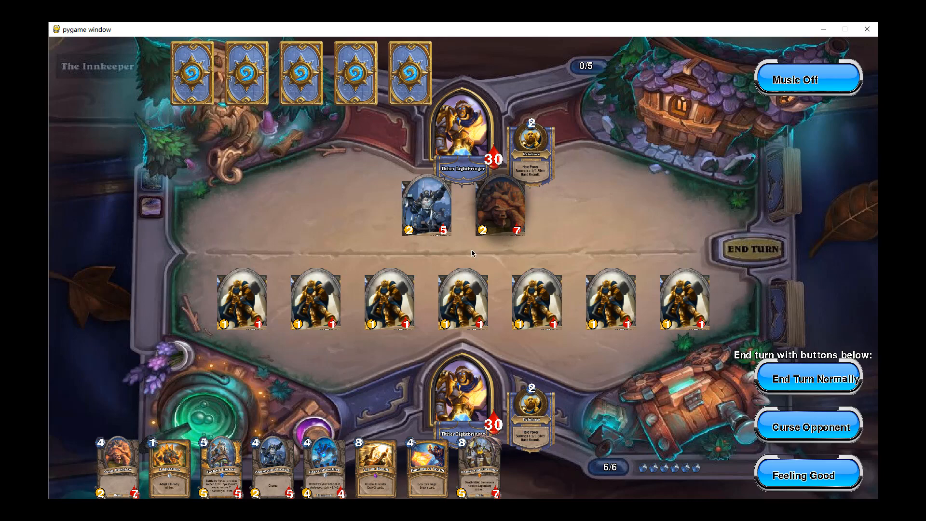
mouse_move(472, 233)
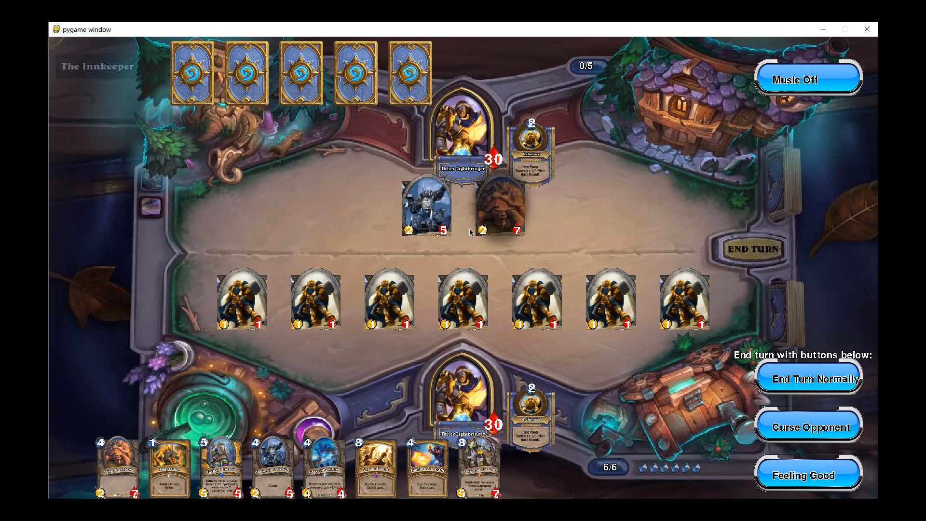
mouse_move(548, 237)
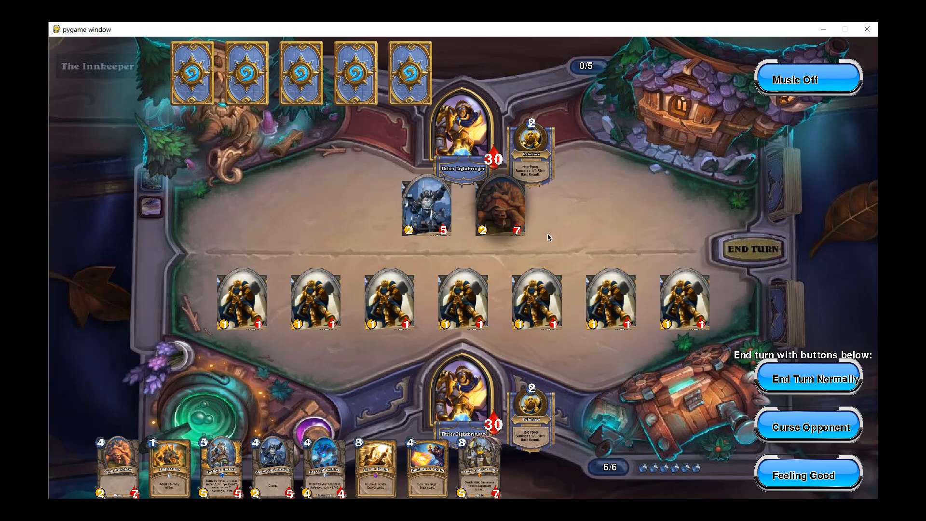
mouse_move(573, 240)
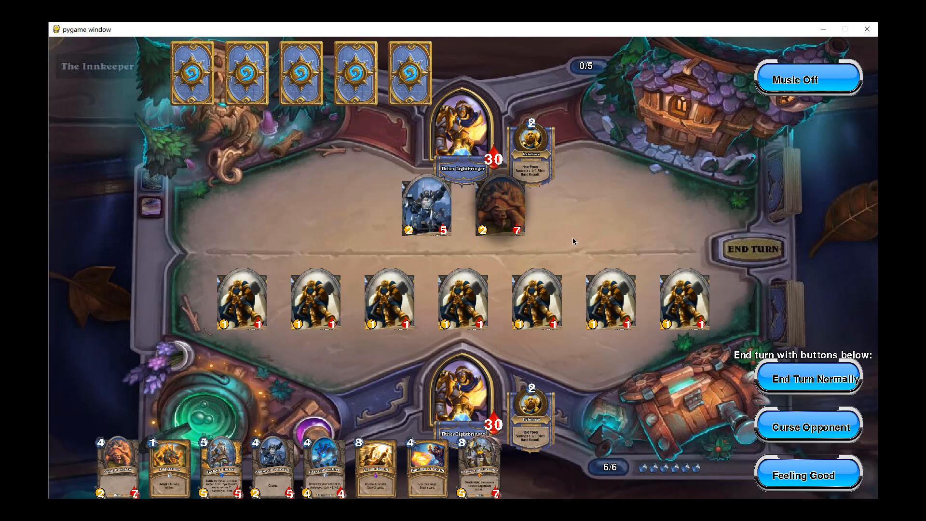
mouse_move(658, 200)
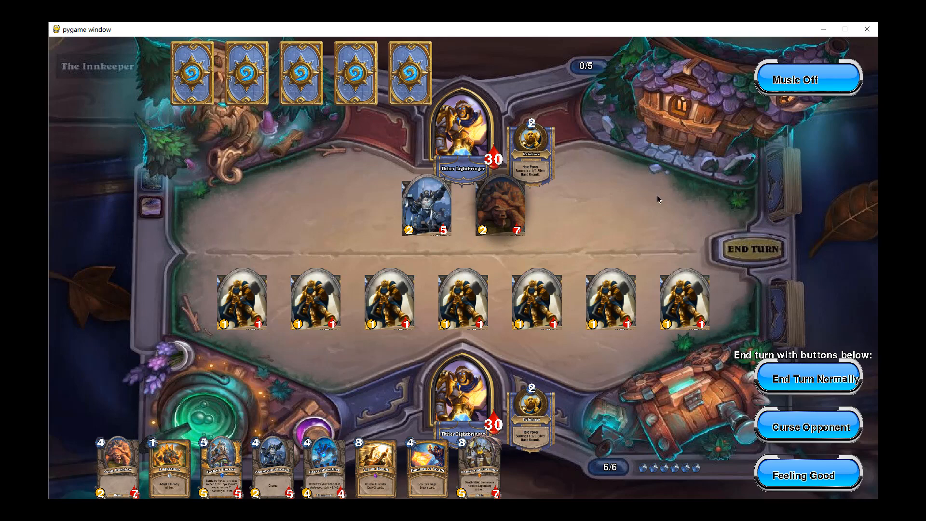
mouse_move(731, 314)
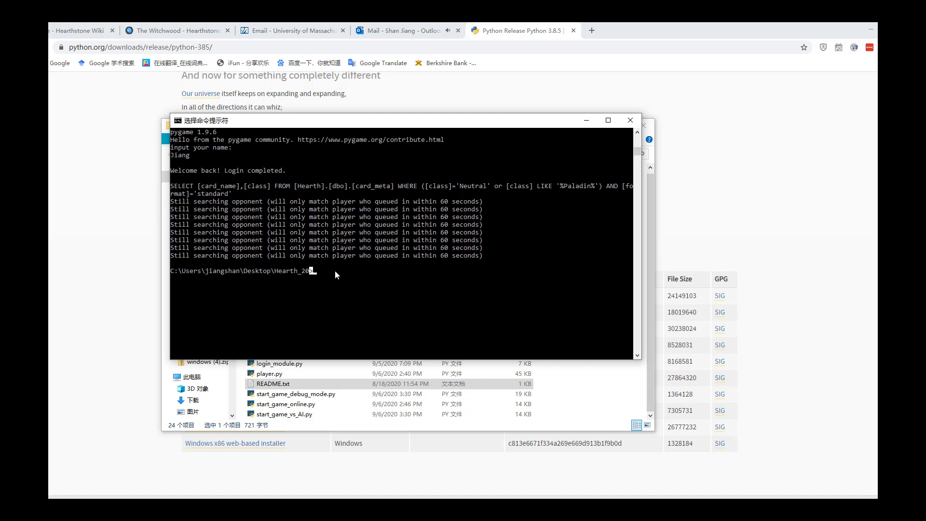
Run python start_game_online.py and log in as 'Jiang'
type("python start_game_online.py")
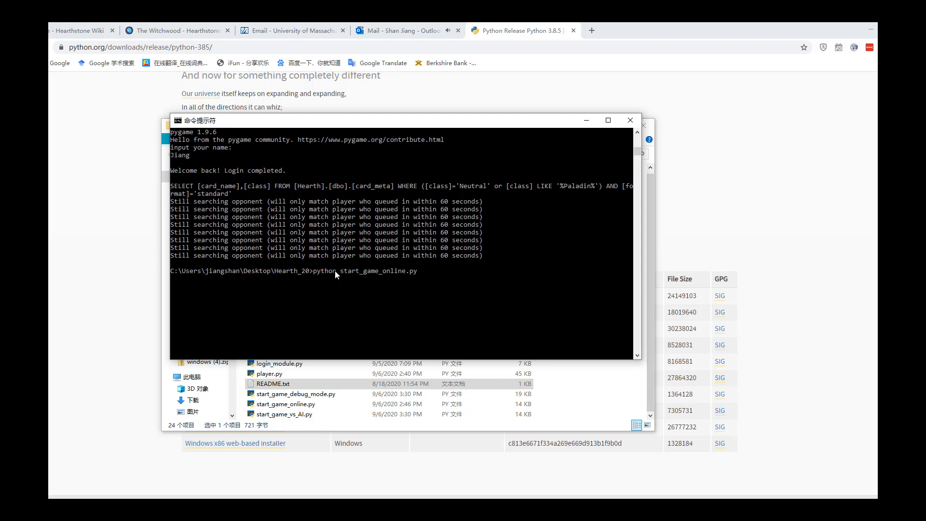
mouse_move(345, 272)
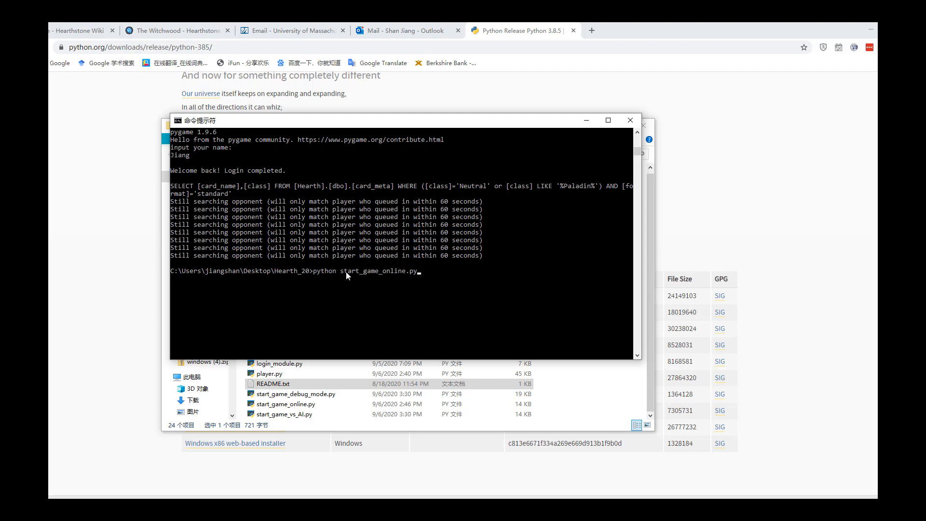
mouse_move(421, 277)
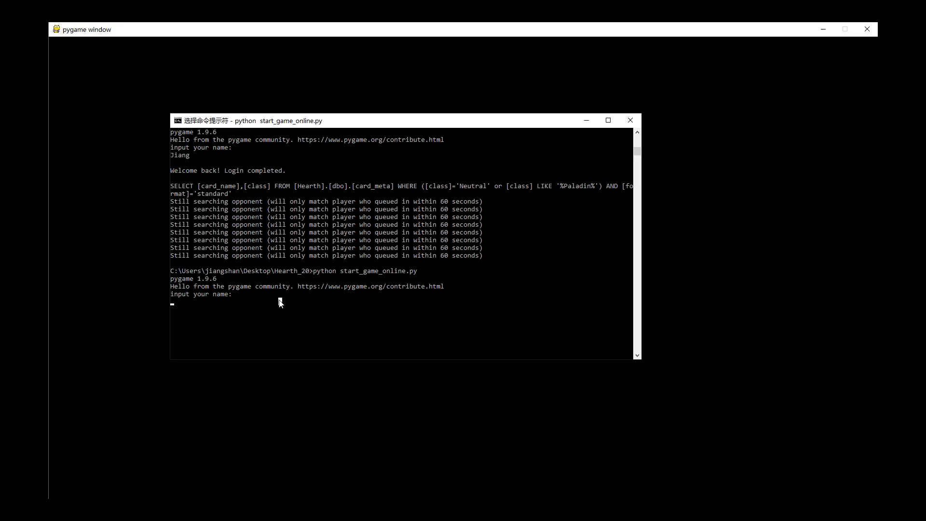
type("J")
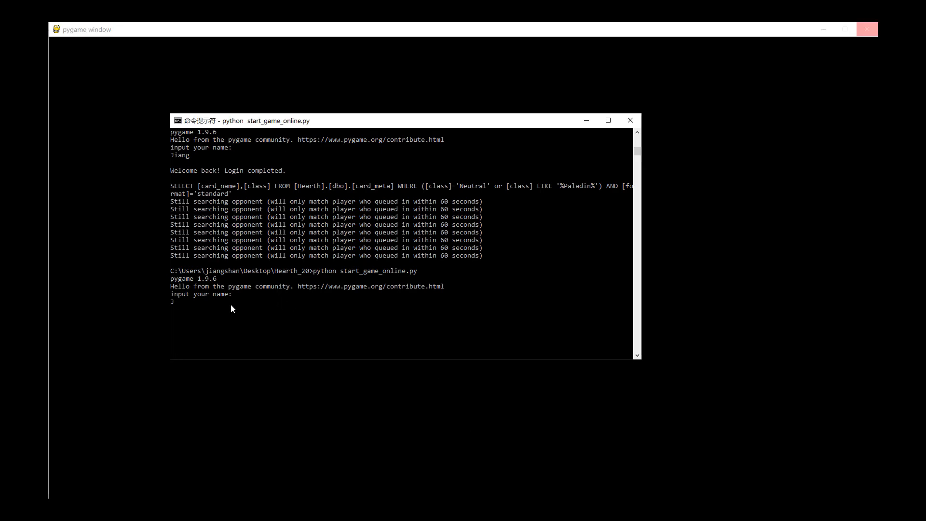
type("iang")
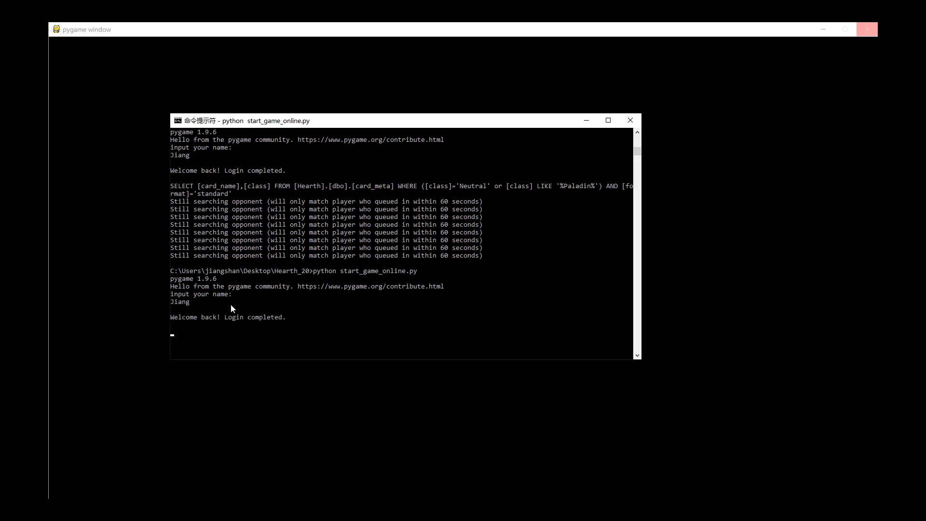
mouse_move(332, 305)
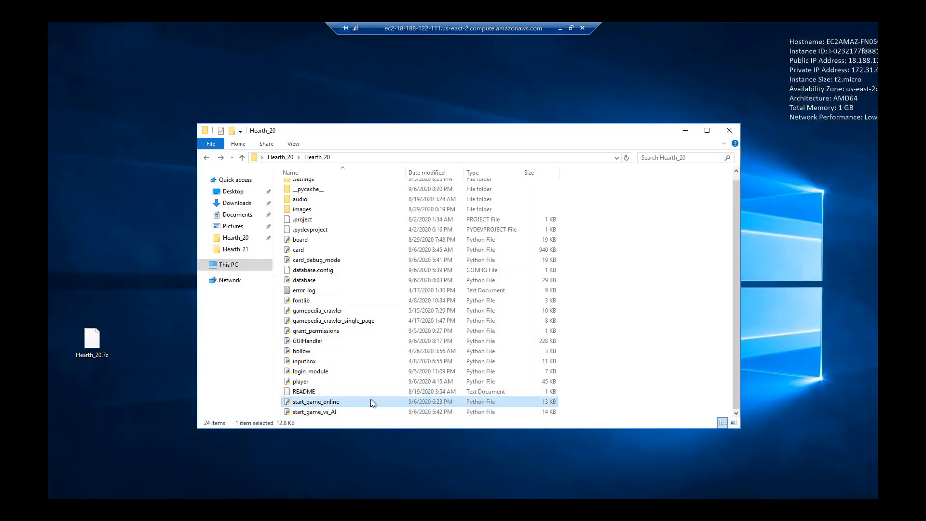
mouse_move(518, 301)
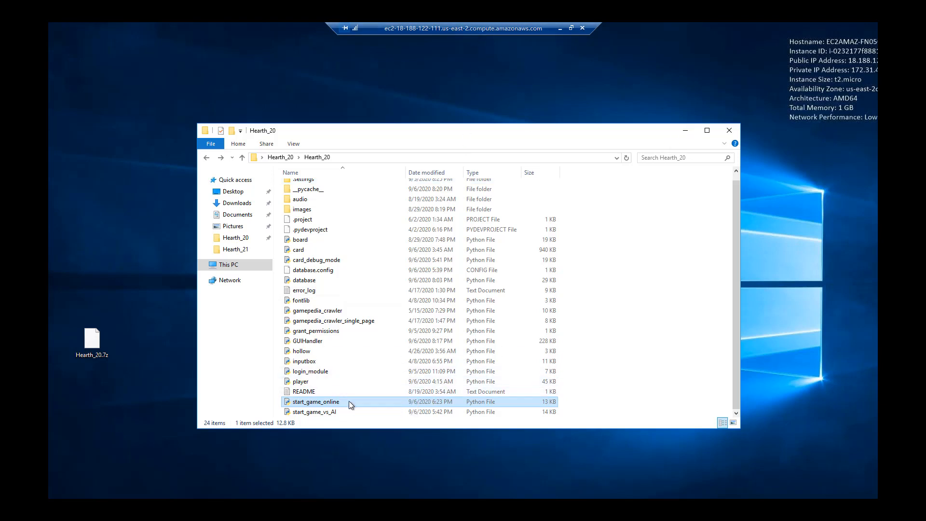
Launch start_game_online.py on the remote desktop and enter the name 'TA'
double_click(315, 402)
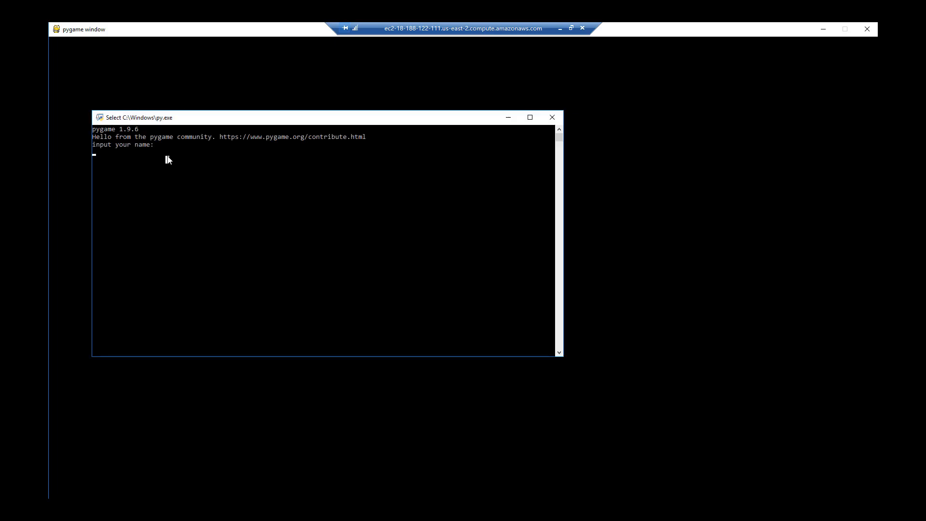
type("TA")
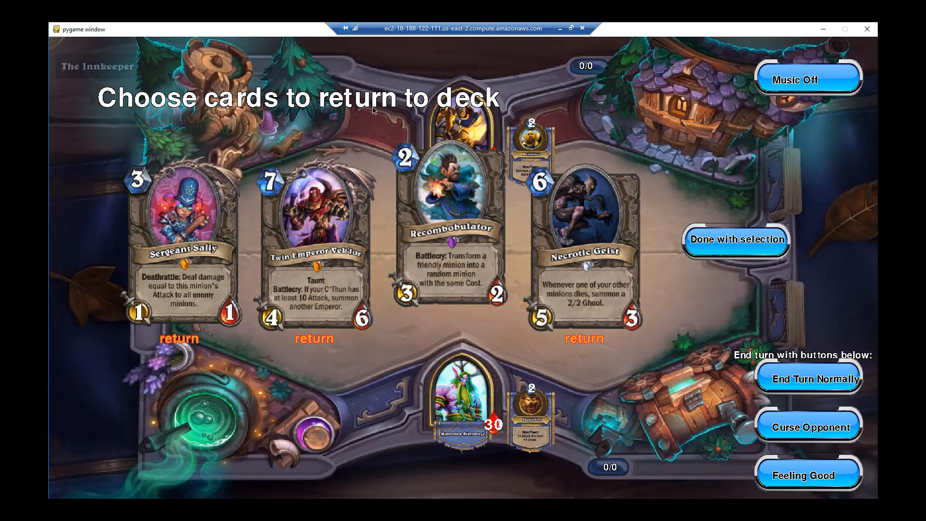
mouse_move(721, 239)
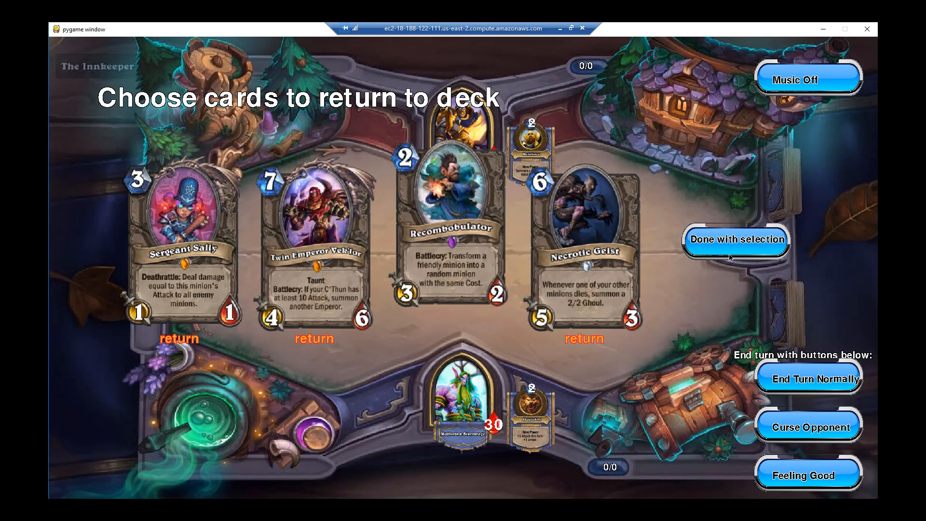
Confirm both clients' mulligans, swapping two of Uther's cards for Genzo and Silvermoon Portal
left_click(736, 240)
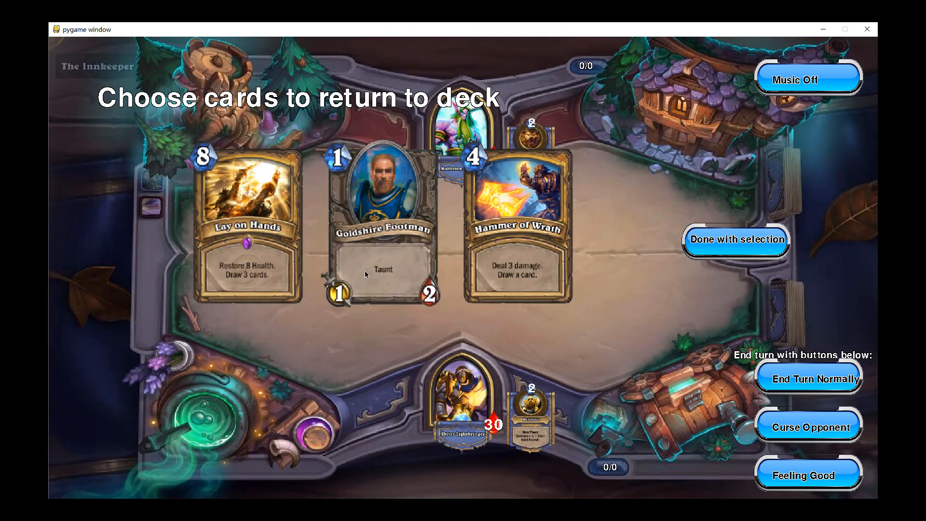
left_click(735, 239)
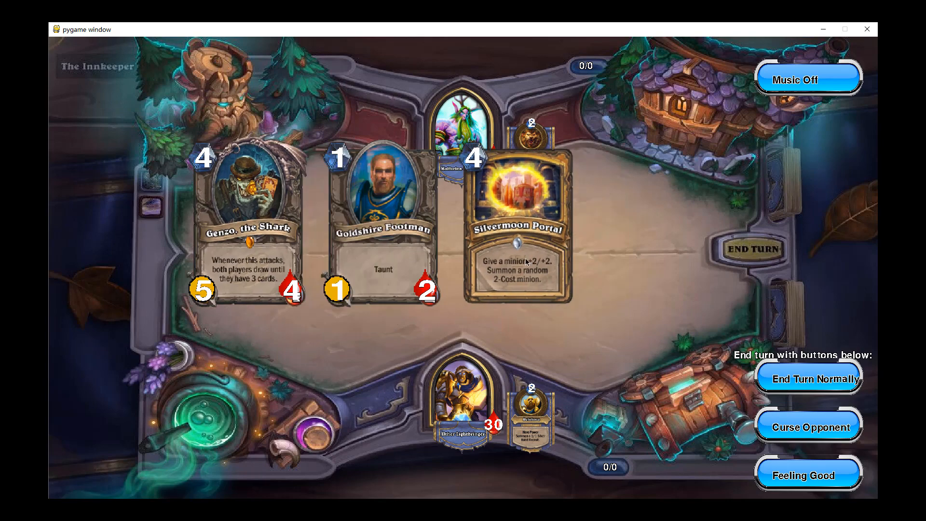
mouse_move(403, 315)
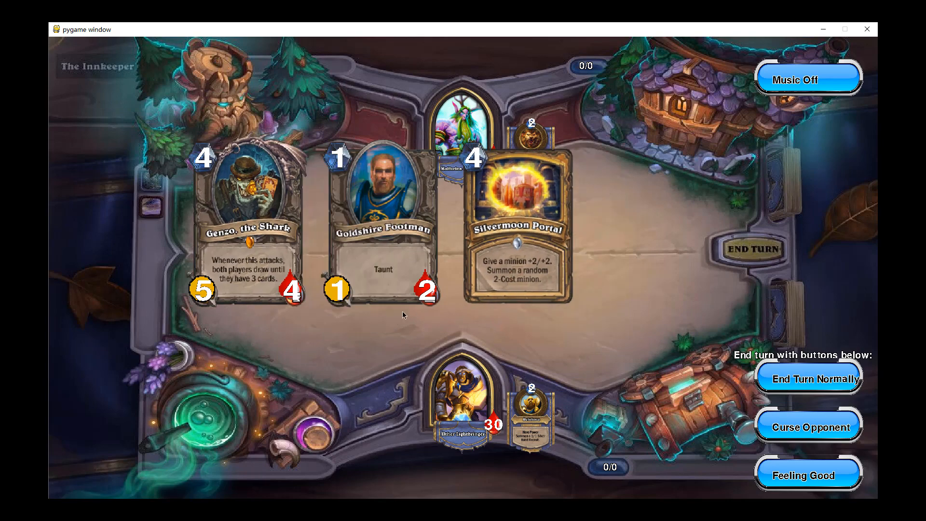
mouse_move(499, 326)
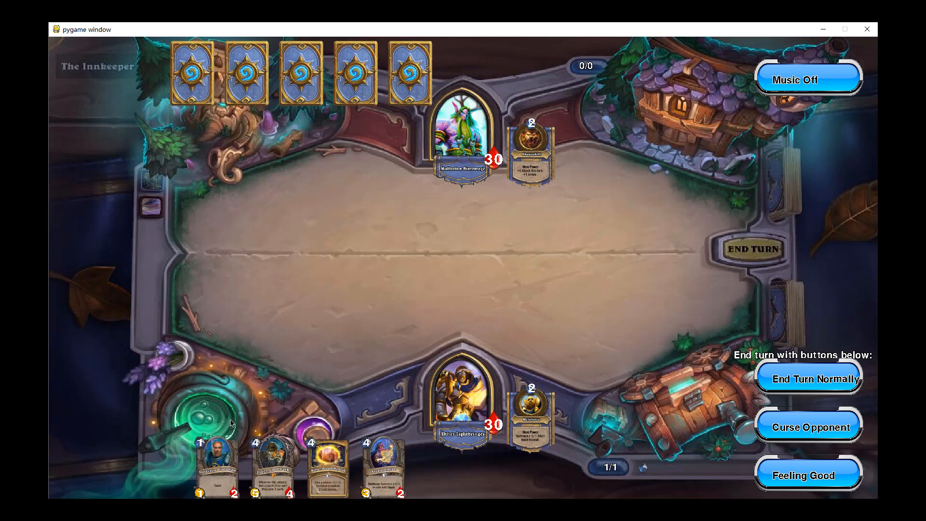
Play Goldshire Footman and a two-cost minion across both clients, ending each turn
left_click_drag(212, 467, 466, 319)
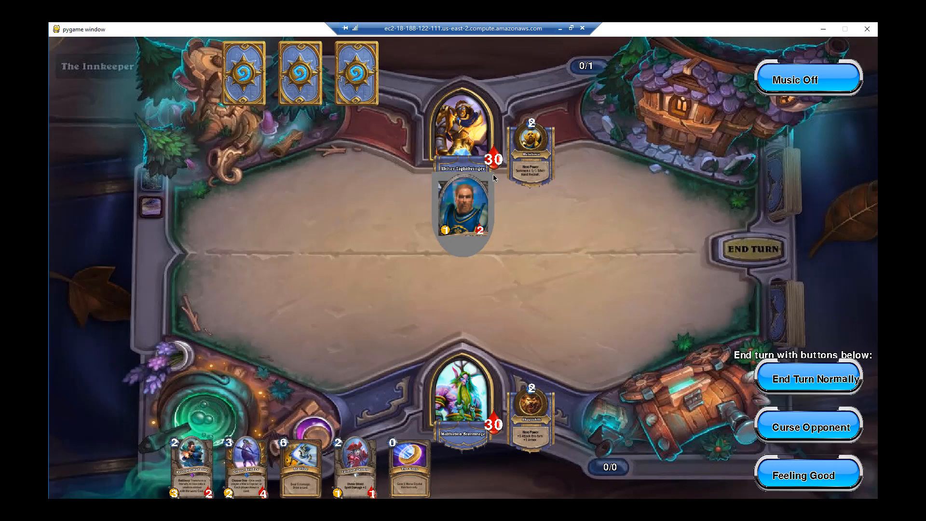
mouse_move(472, 212)
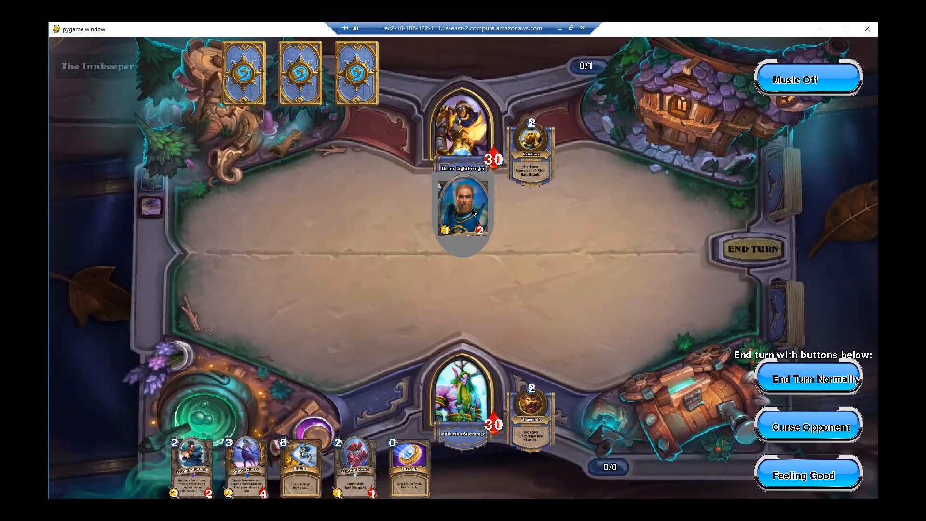
mouse_move(565, 346)
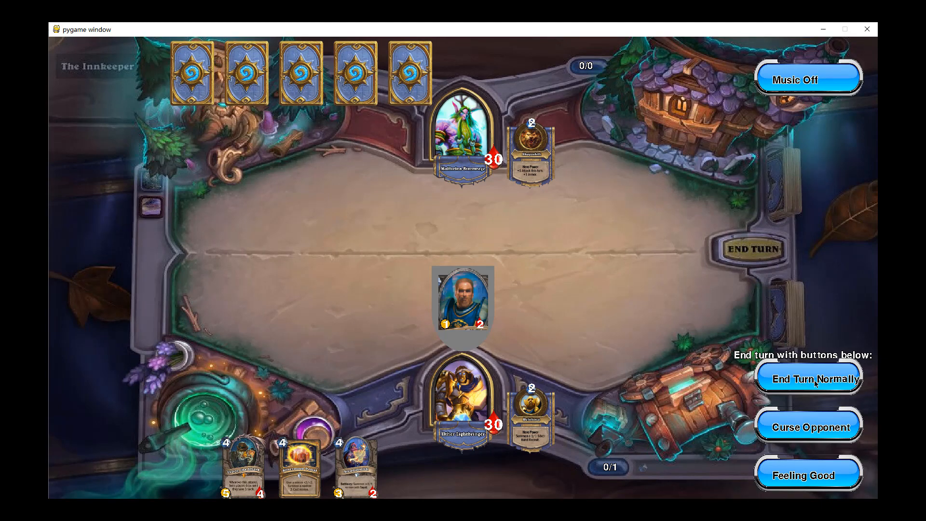
left_click(807, 379)
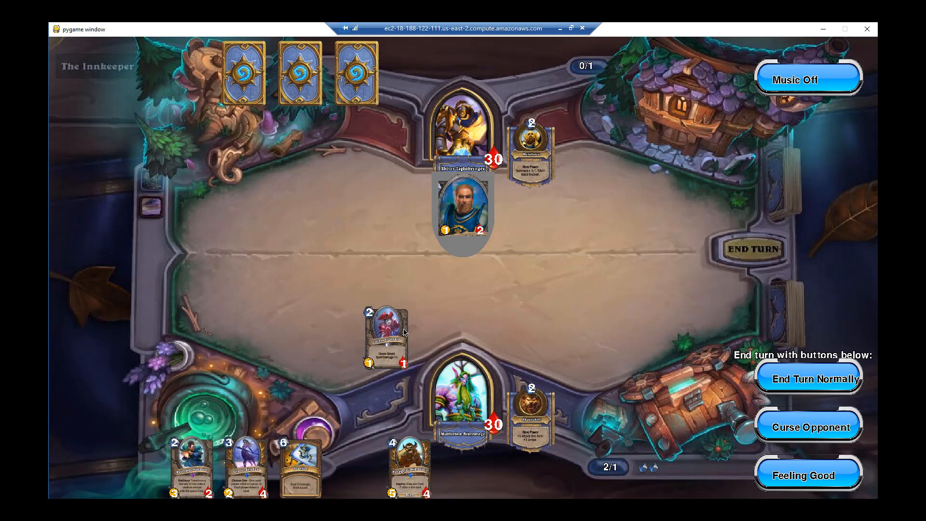
left_click_drag(384, 334, 463, 307)
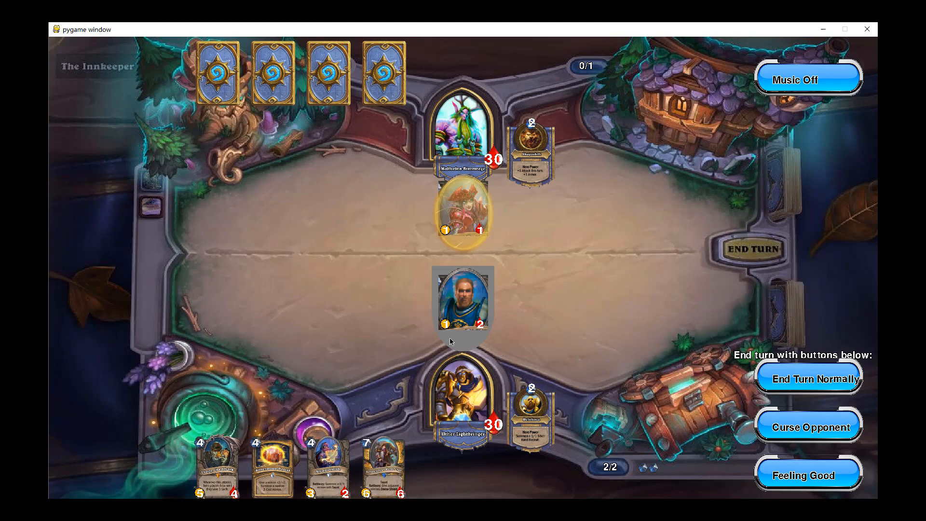
mouse_move(498, 353)
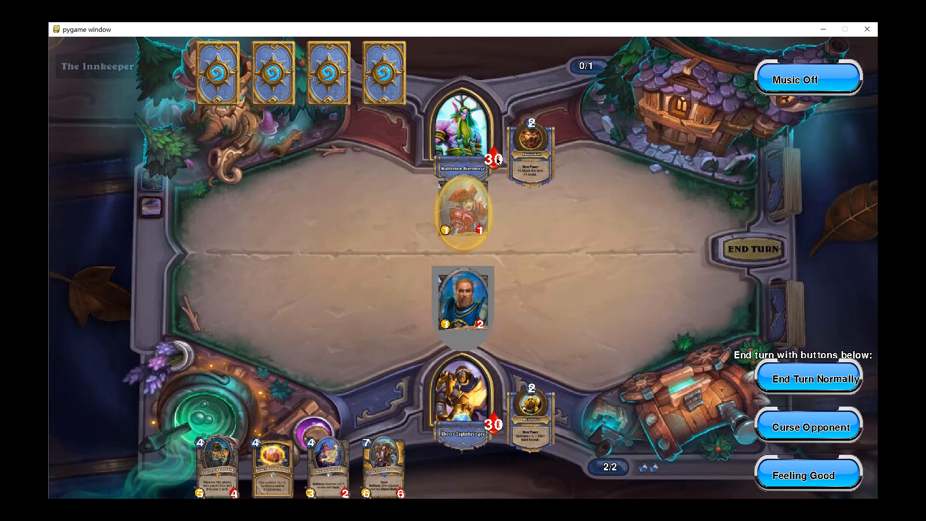
mouse_move(477, 213)
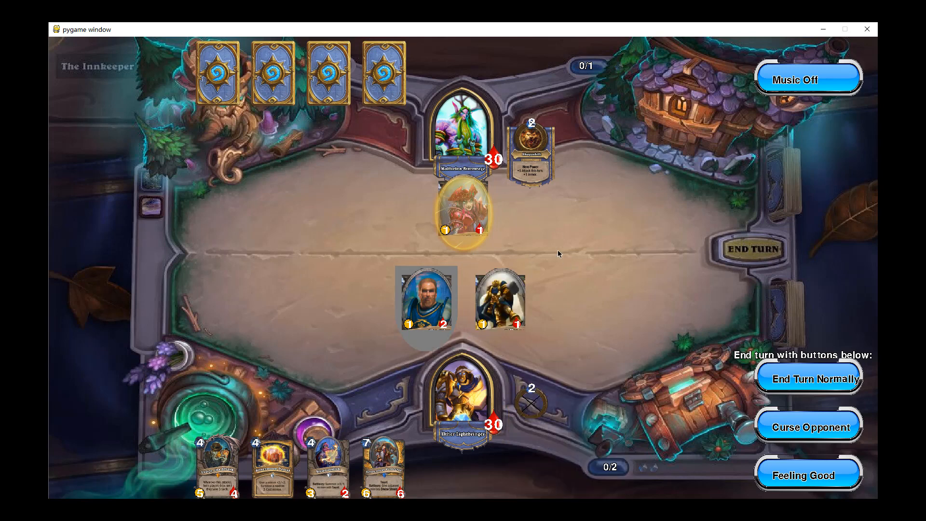
mouse_move(806, 362)
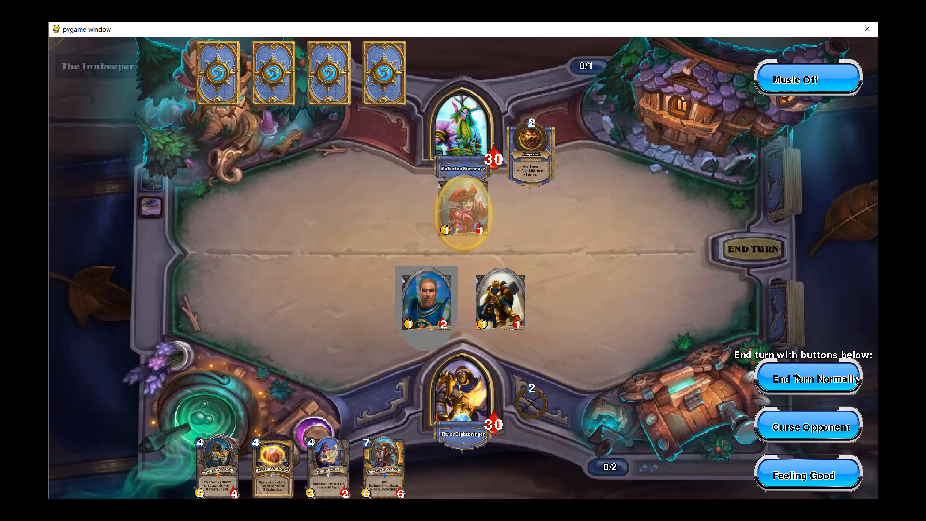
left_click(807, 378)
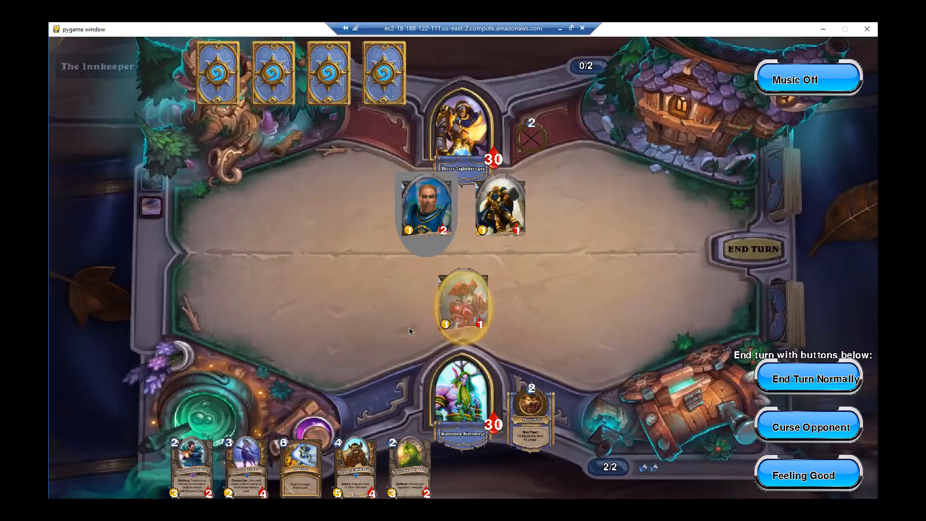
mouse_move(695, 363)
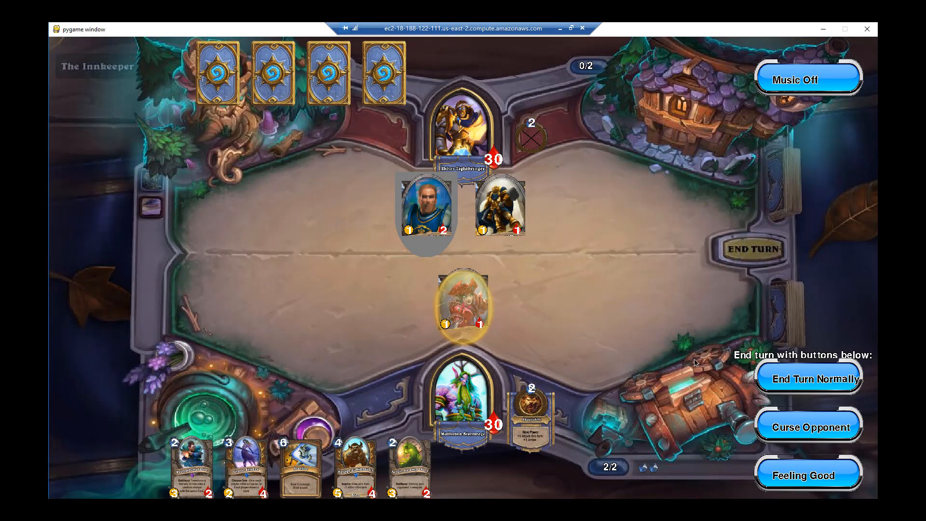
mouse_move(679, 391)
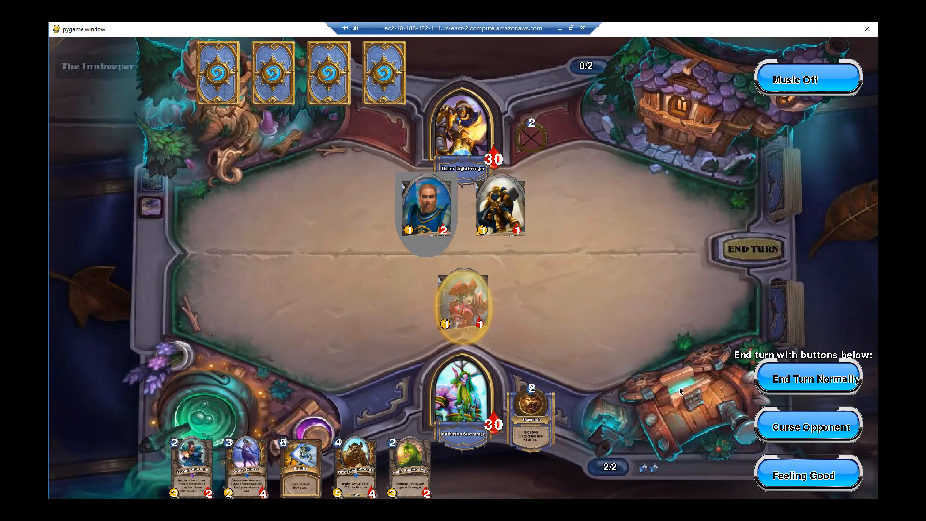